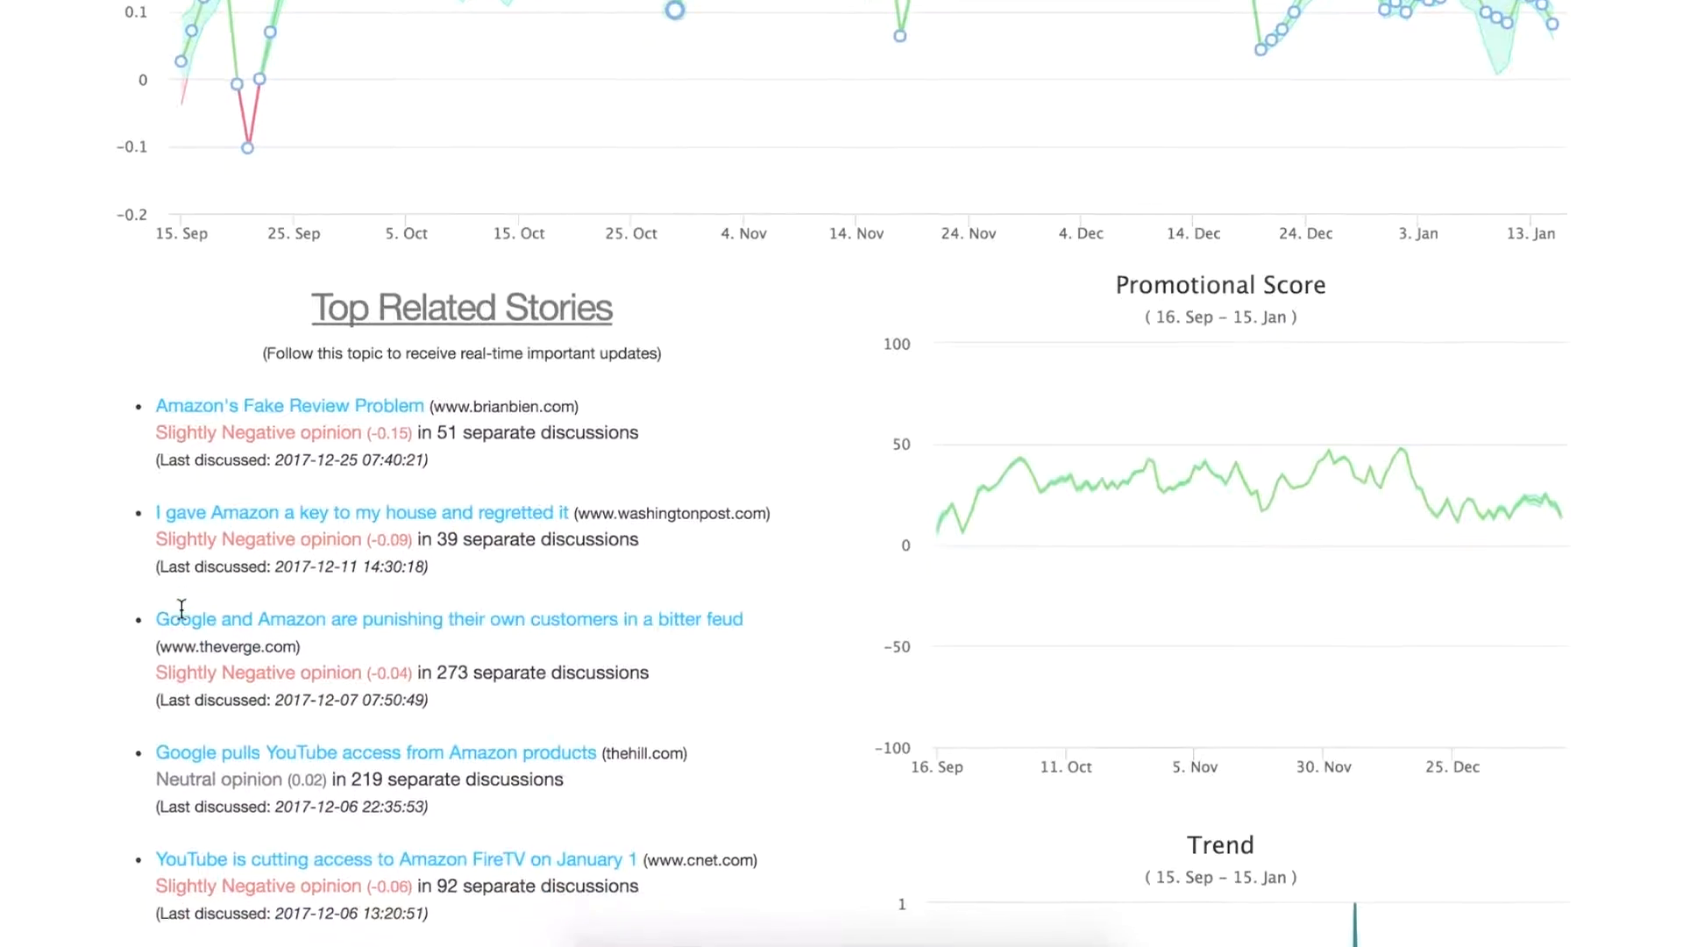
Step: Scroll to Google's top related stories and select the first story's source and Slightly Negative score
{"action": "scroll", "scroll_direction": "down", "scroll_amount": 3}
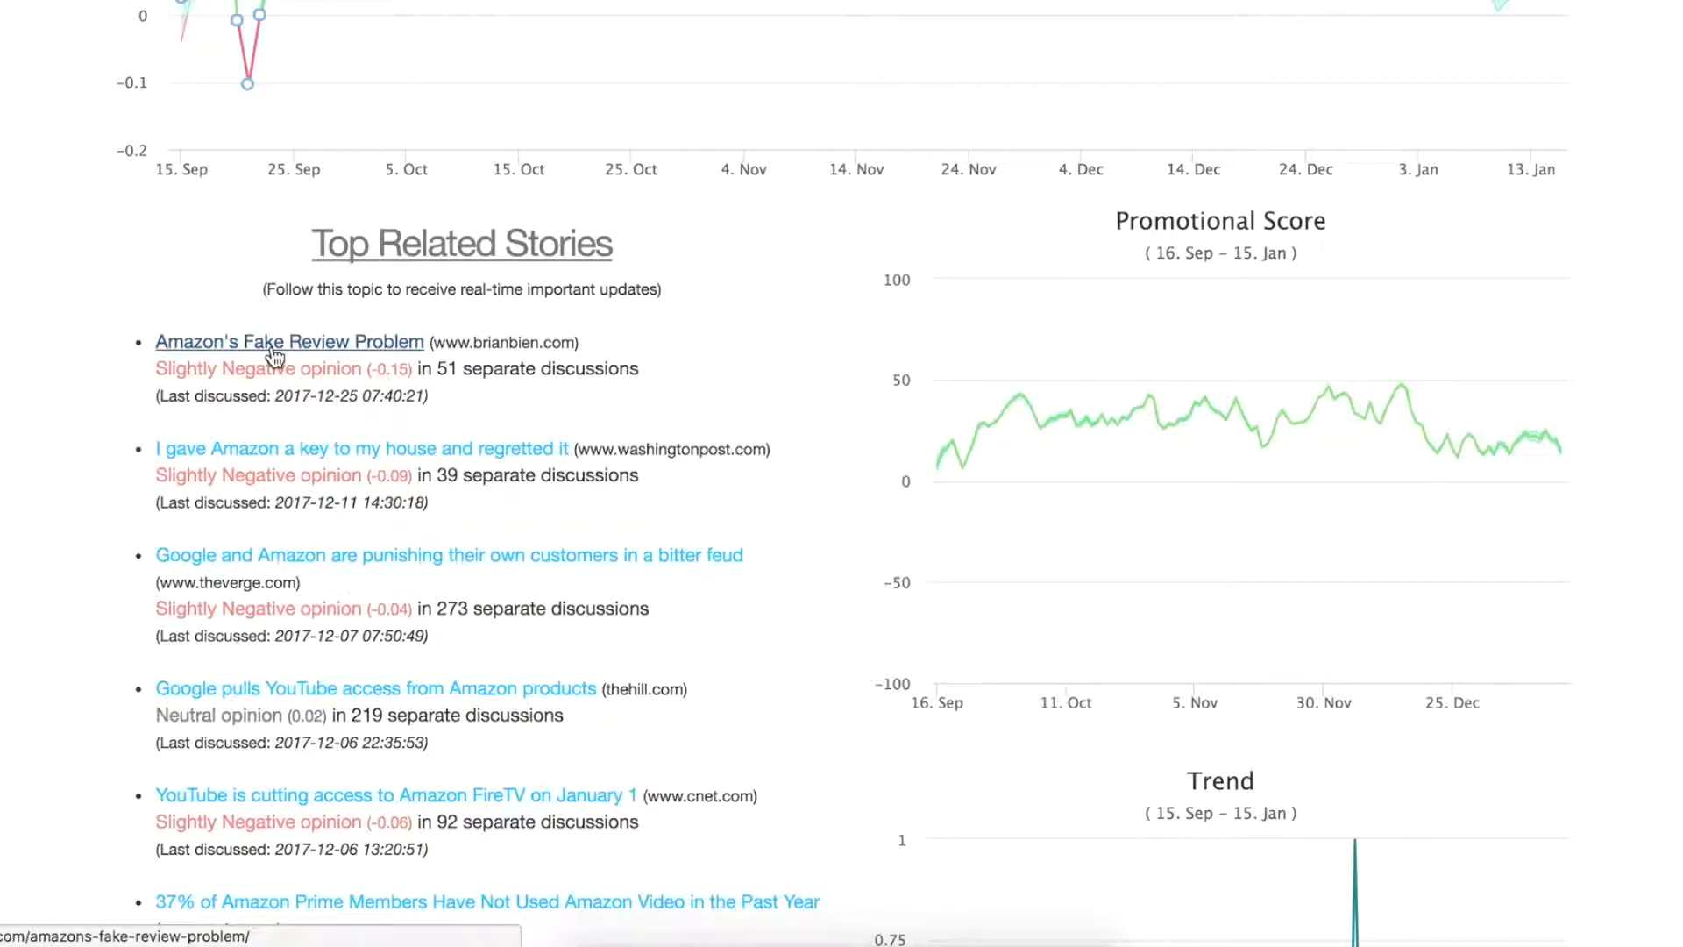
{"action": "mouse_move", "coordinate": [120, 414]}
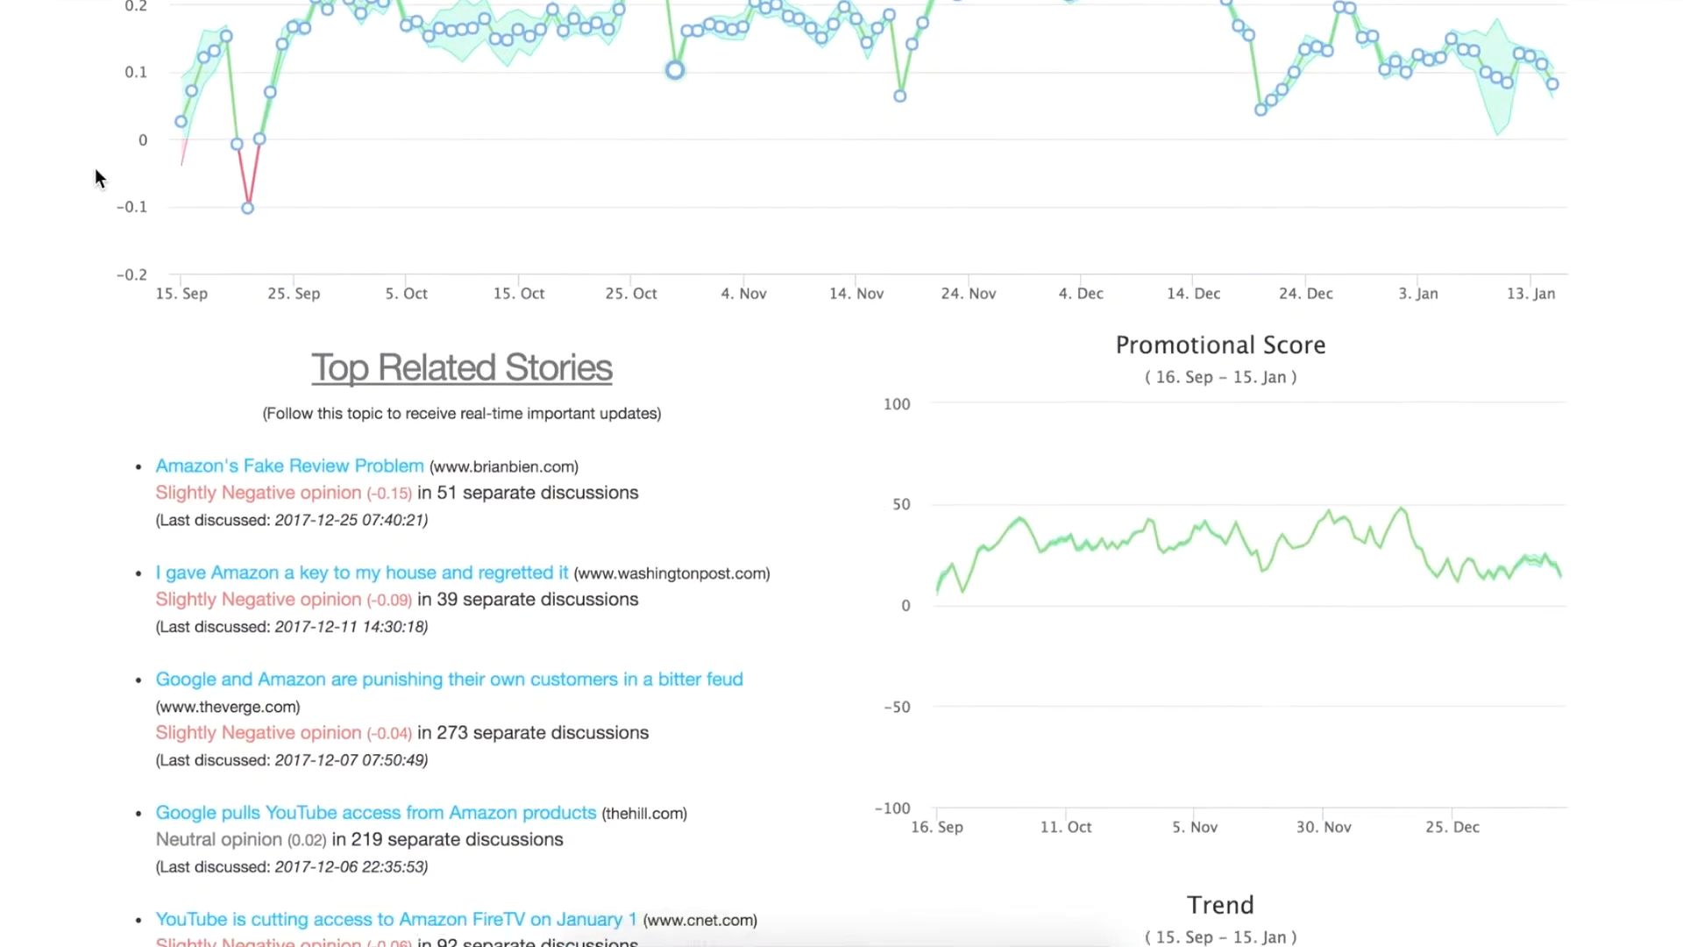
{"action": "scroll", "scroll_direction": "down", "scroll_amount": 3}
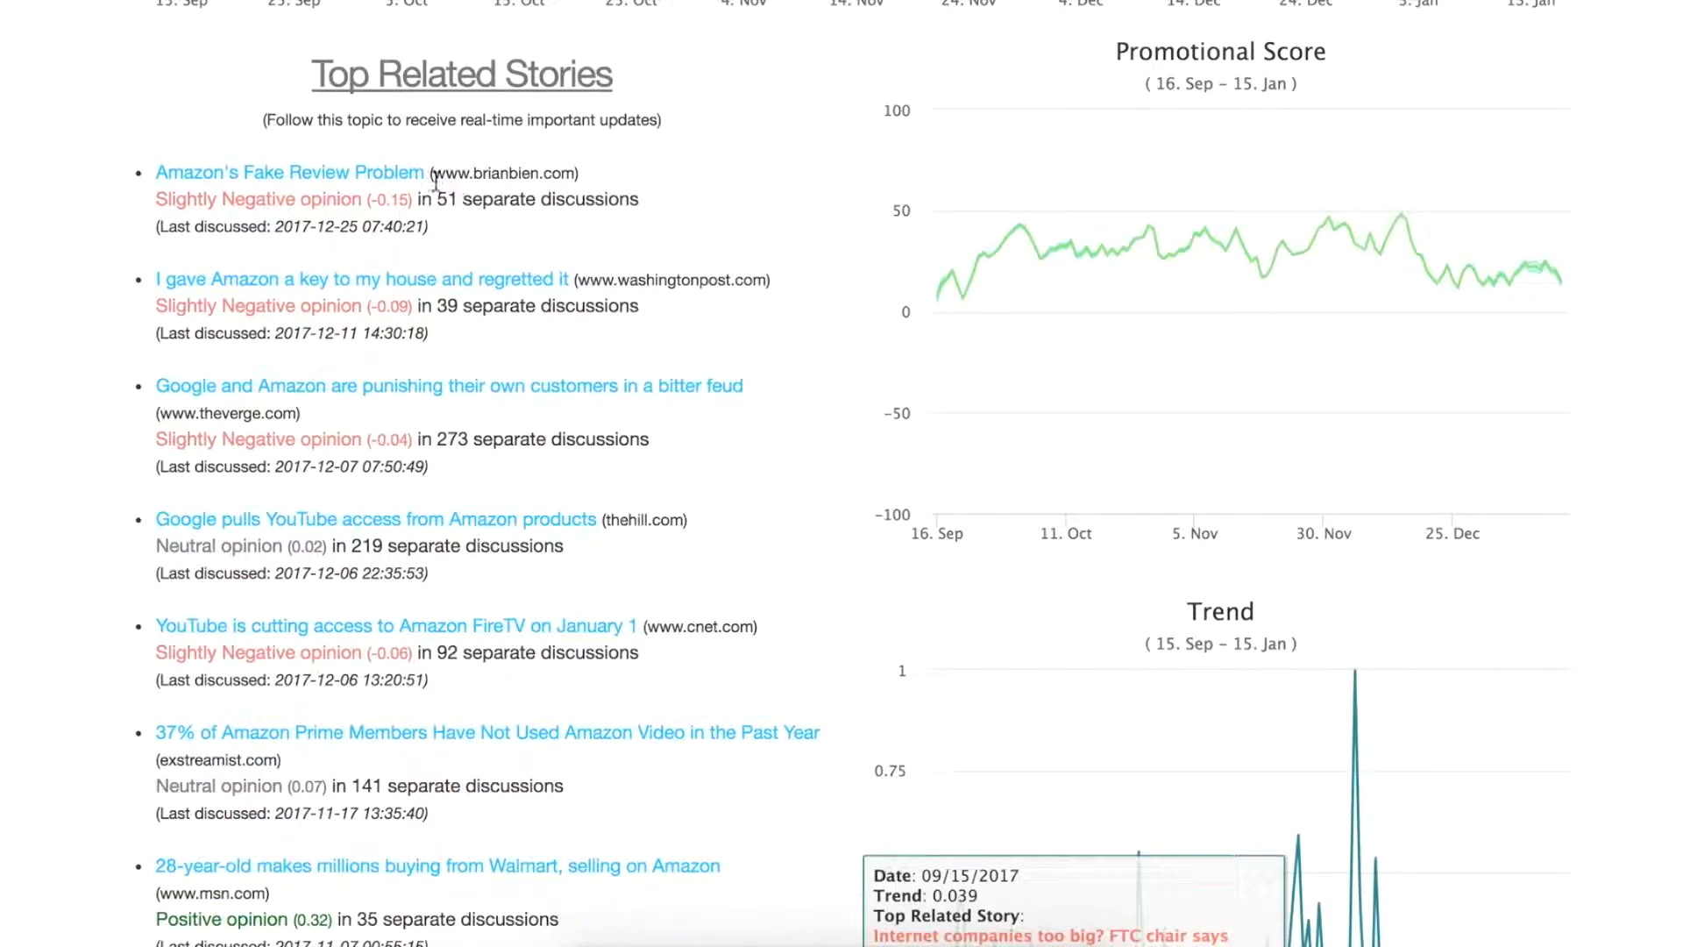
{"action": "mouse_move", "coordinate": [591, 182]}
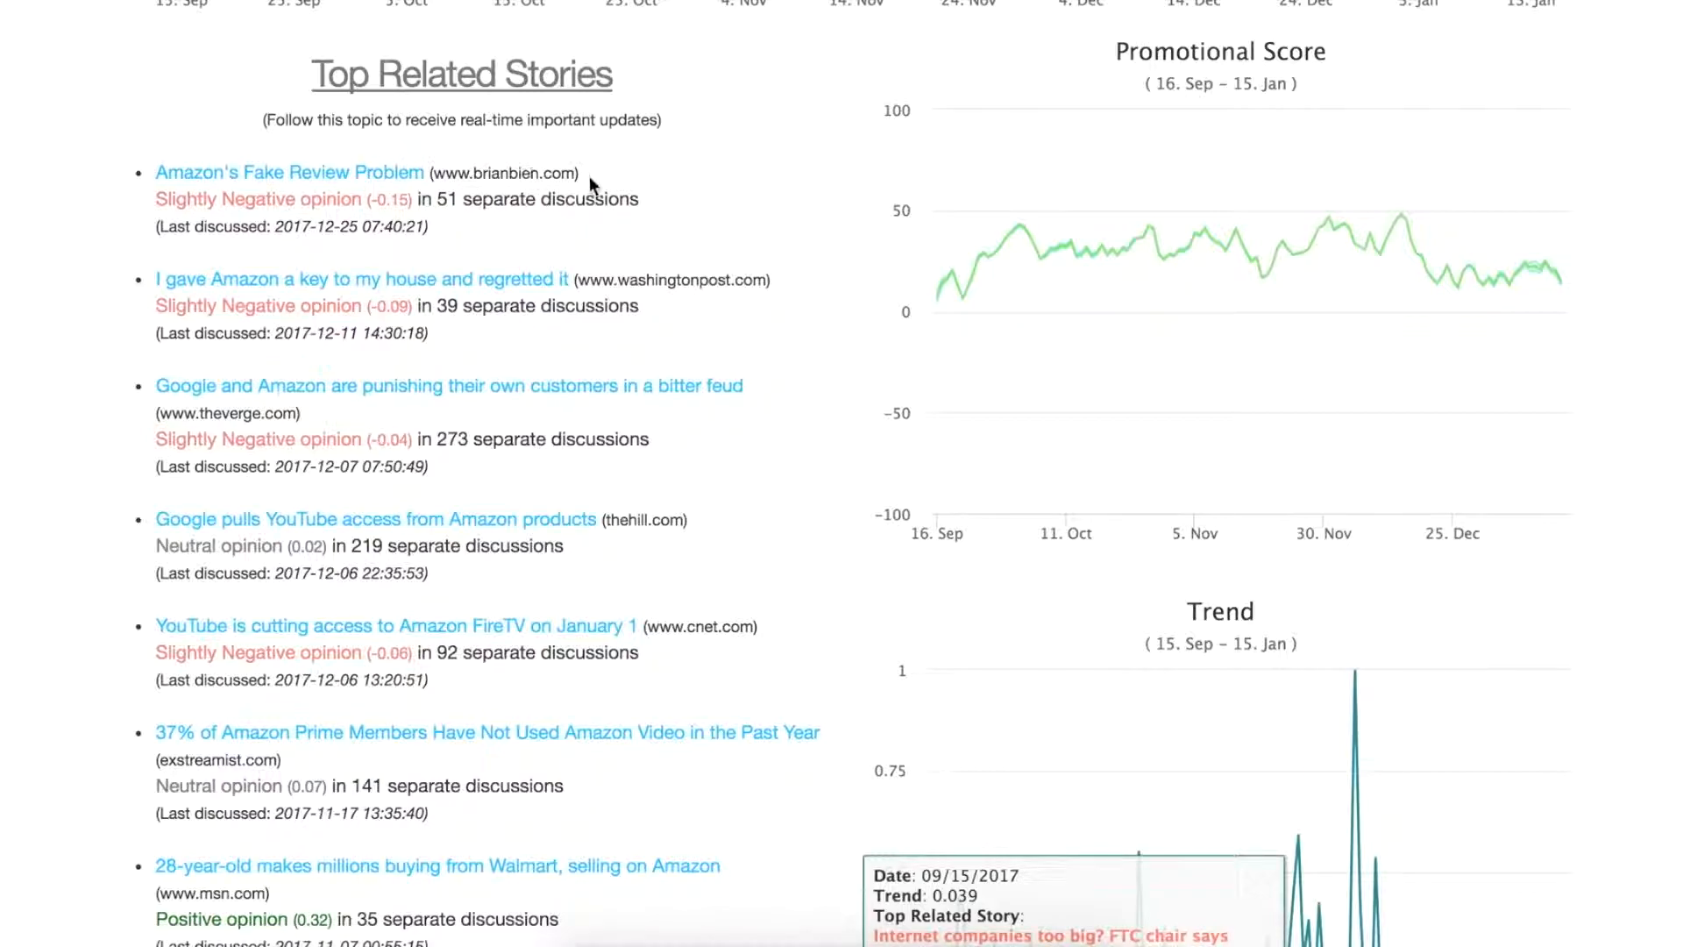
{"action": "double_click", "coordinate": [505, 173]}
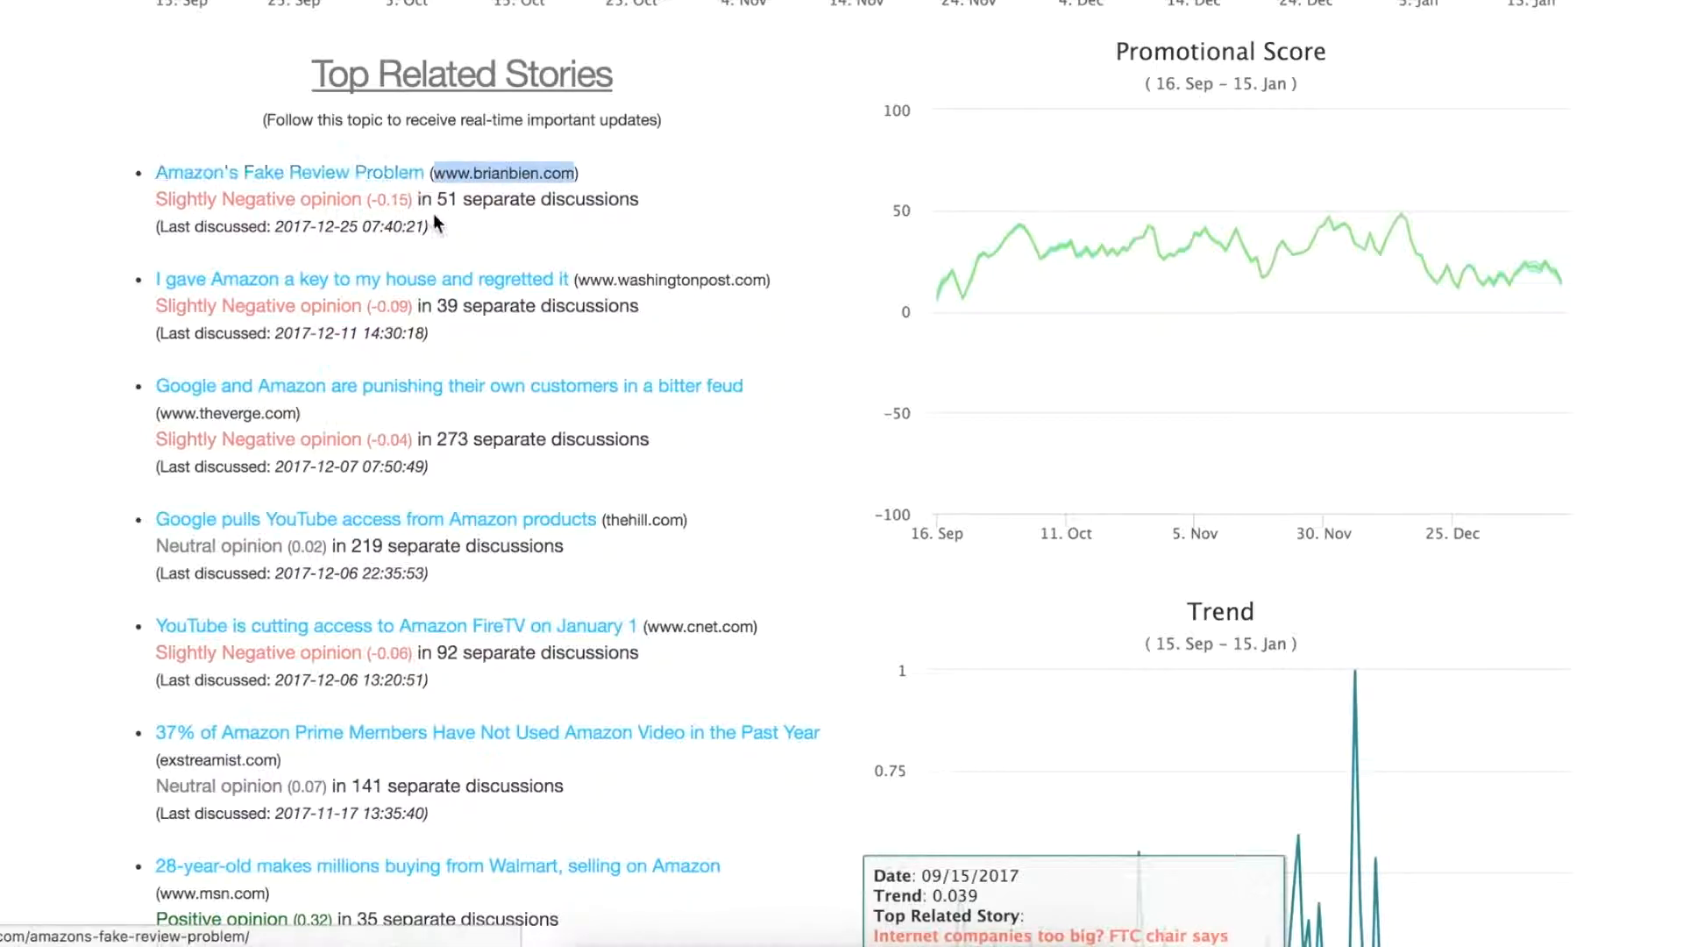
{"action": "double_click", "coordinate": [263, 199]}
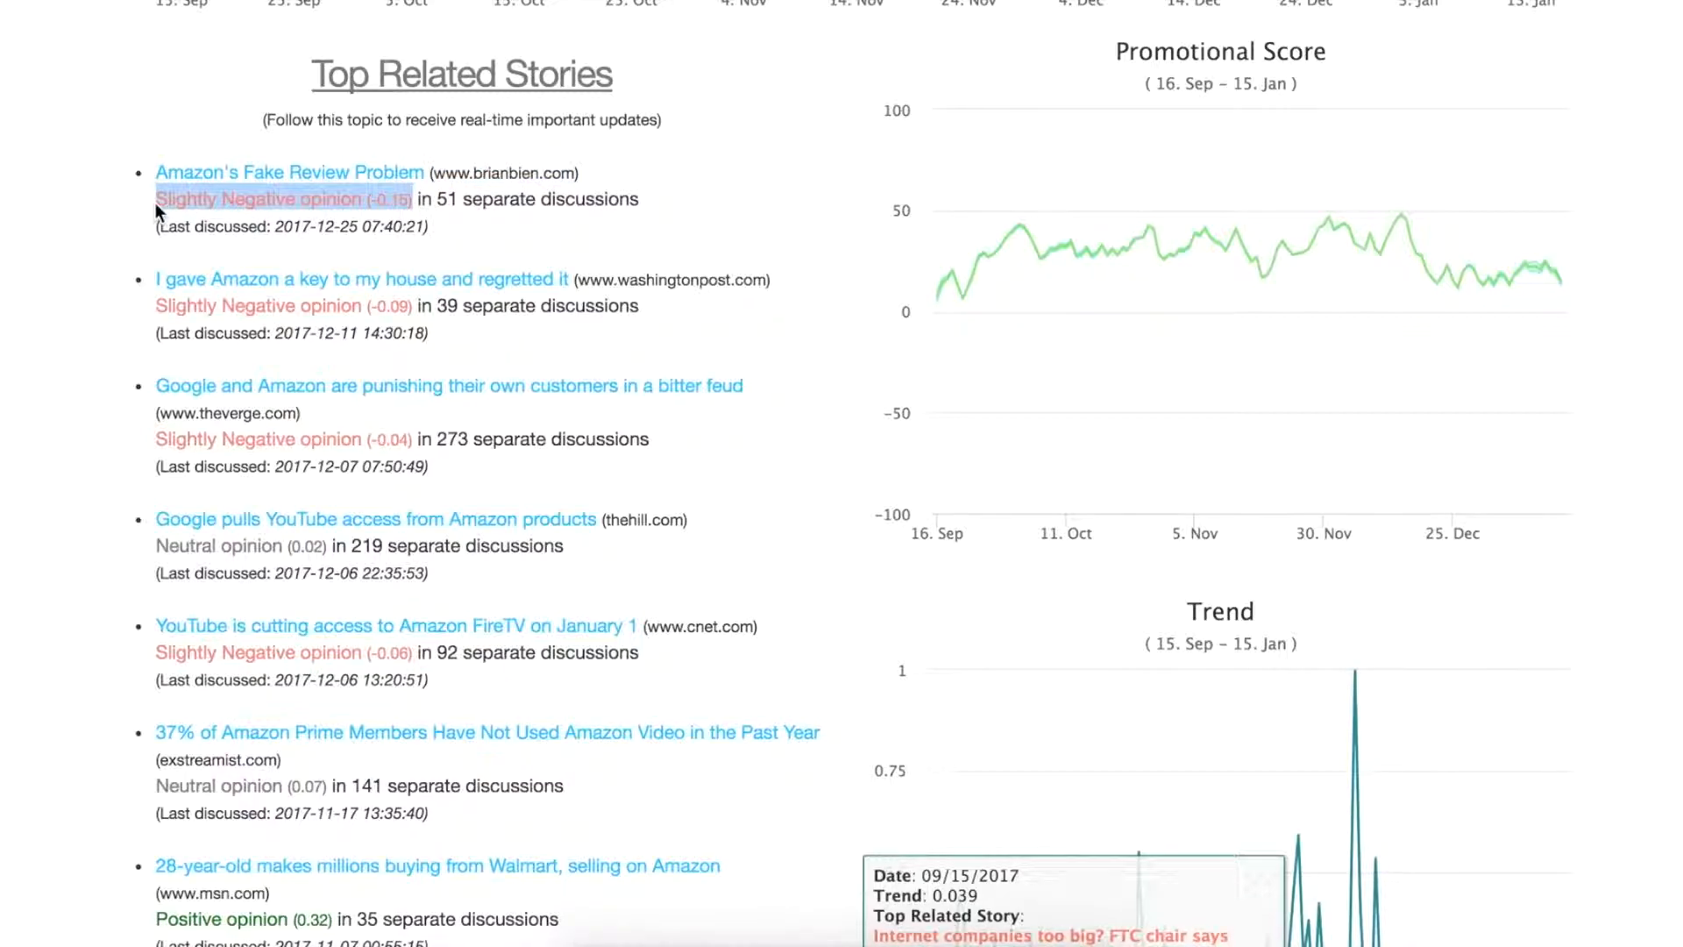
{"action": "mouse_move", "coordinate": [297, 199]}
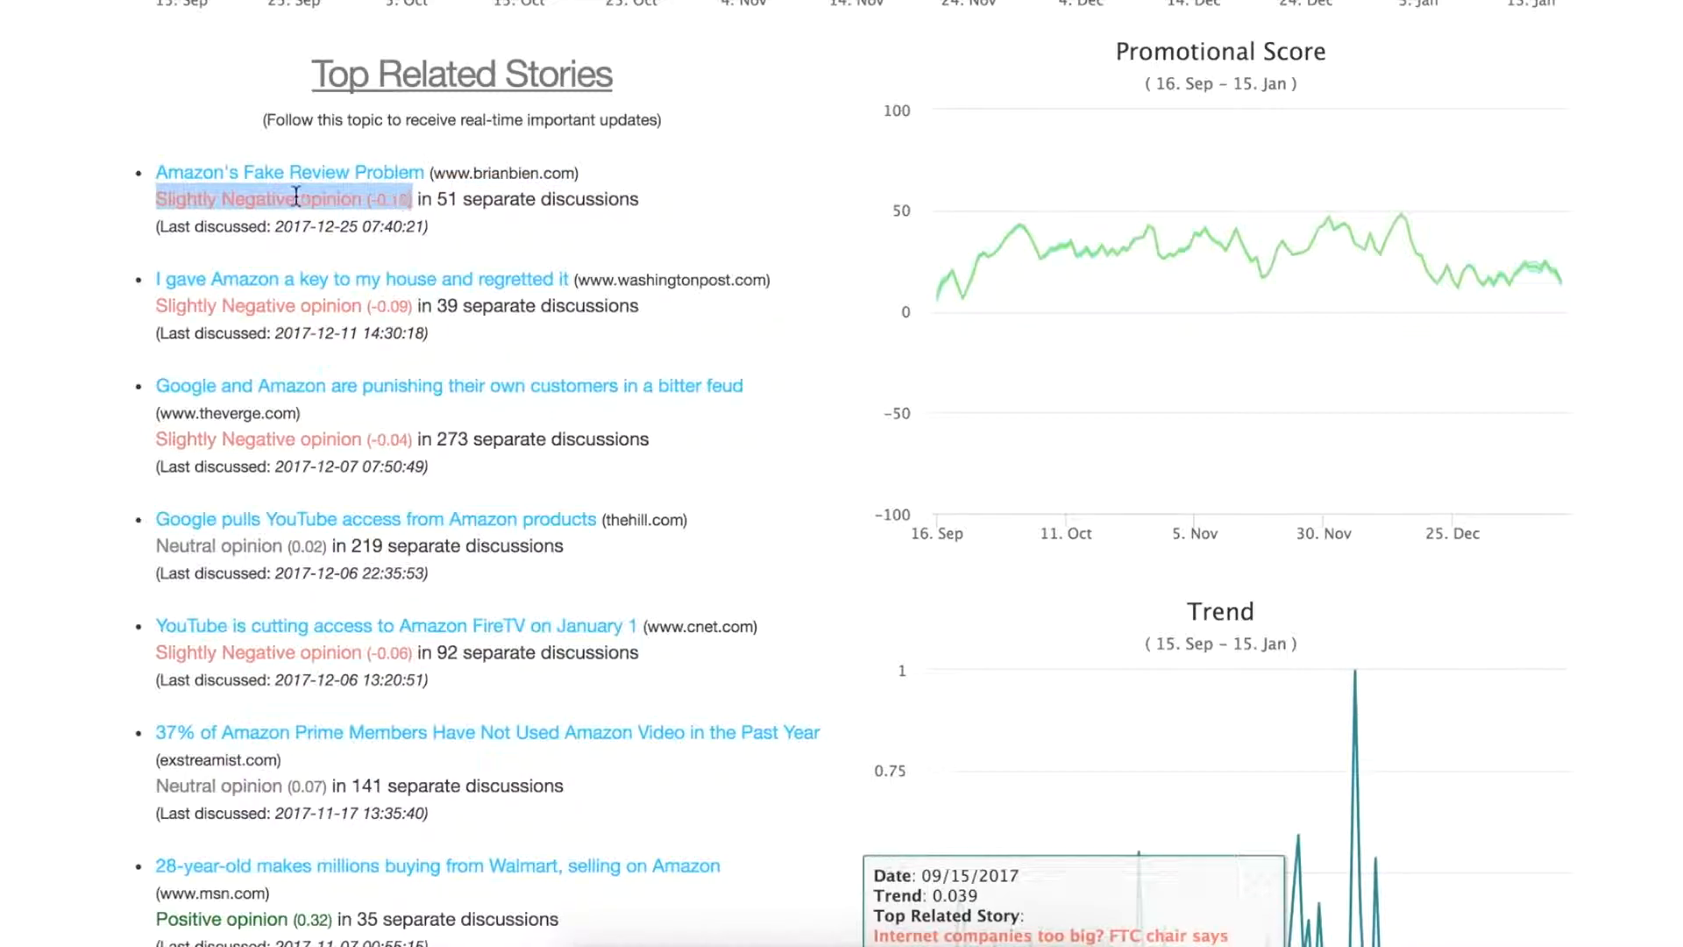
{"action": "mouse_move", "coordinate": [278, 198]}
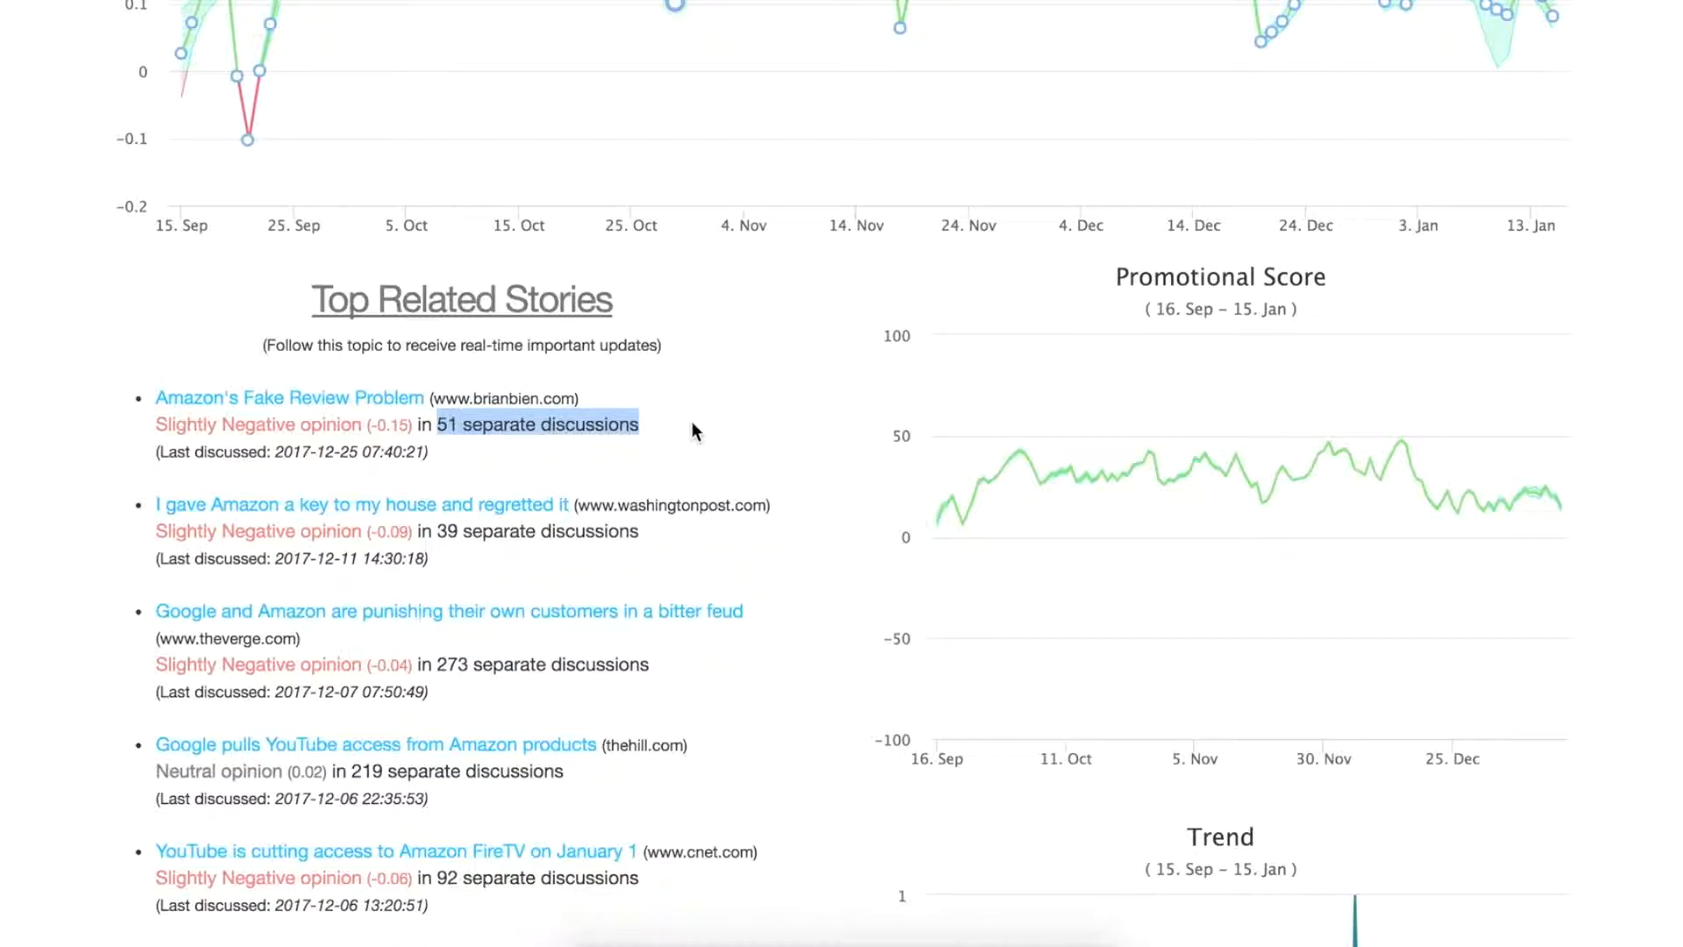
{"action": "mouse_move", "coordinate": [289, 409]}
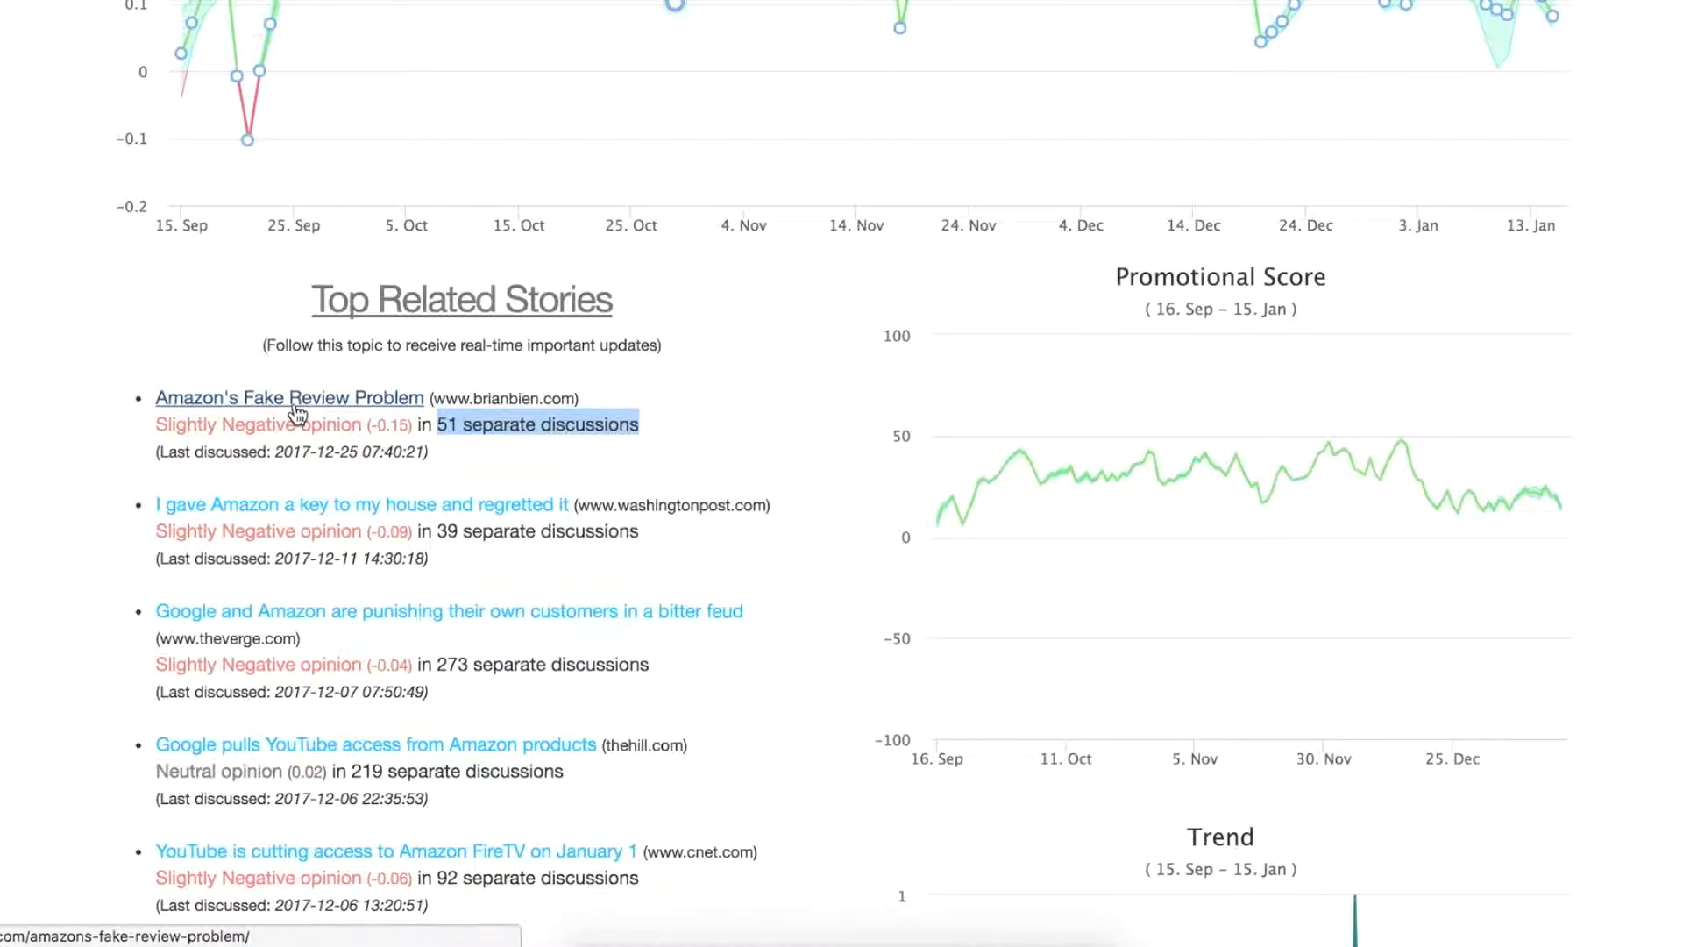
{"action": "mouse_move", "coordinate": [151, 433]}
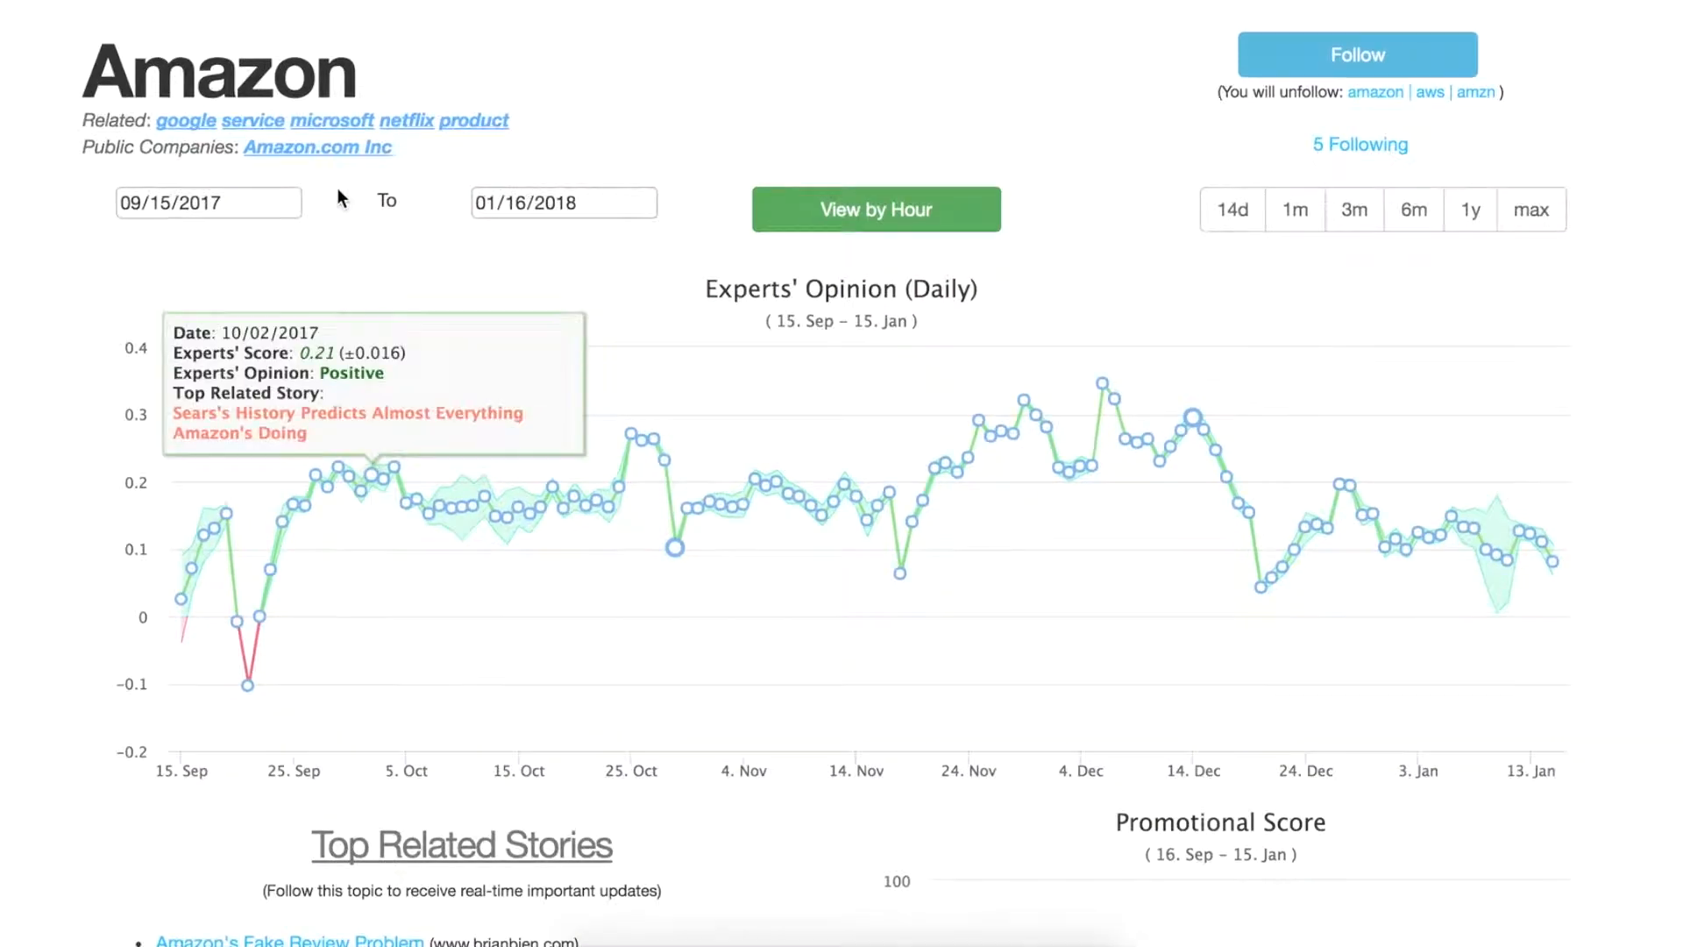
Step: Scroll through the rest of Google's top related stories, such as Google Maps' Moat
{"action": "scroll", "scroll_direction": "down", "scroll_amount": 3}
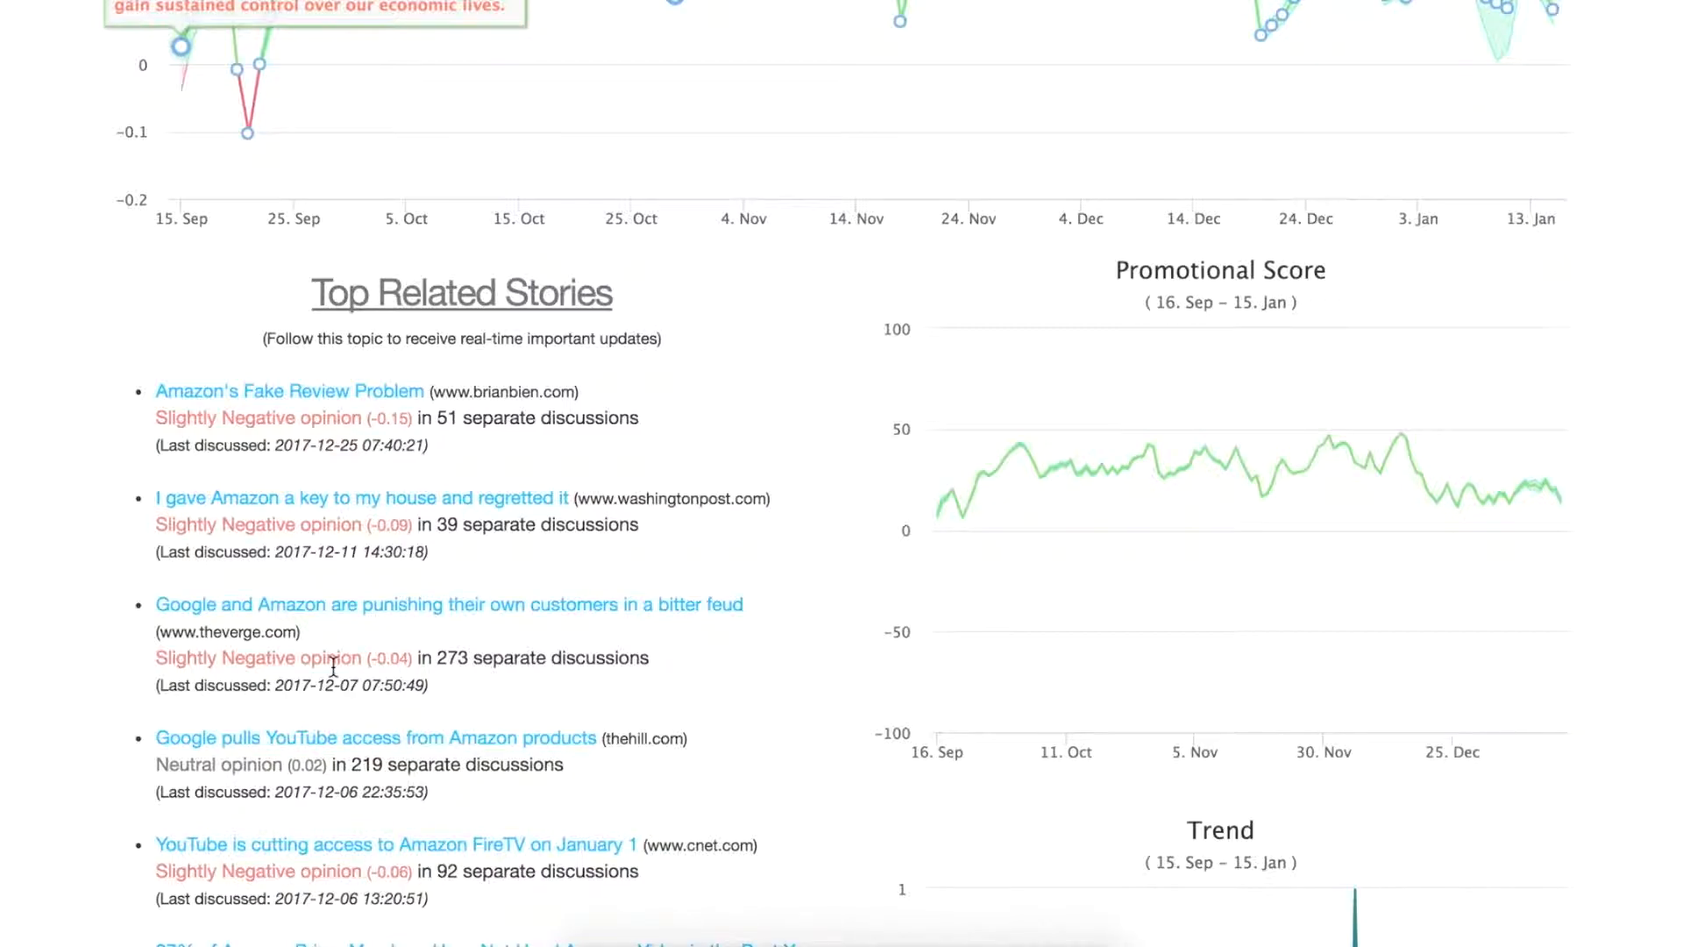
{"action": "mouse_move", "coordinate": [291, 613]}
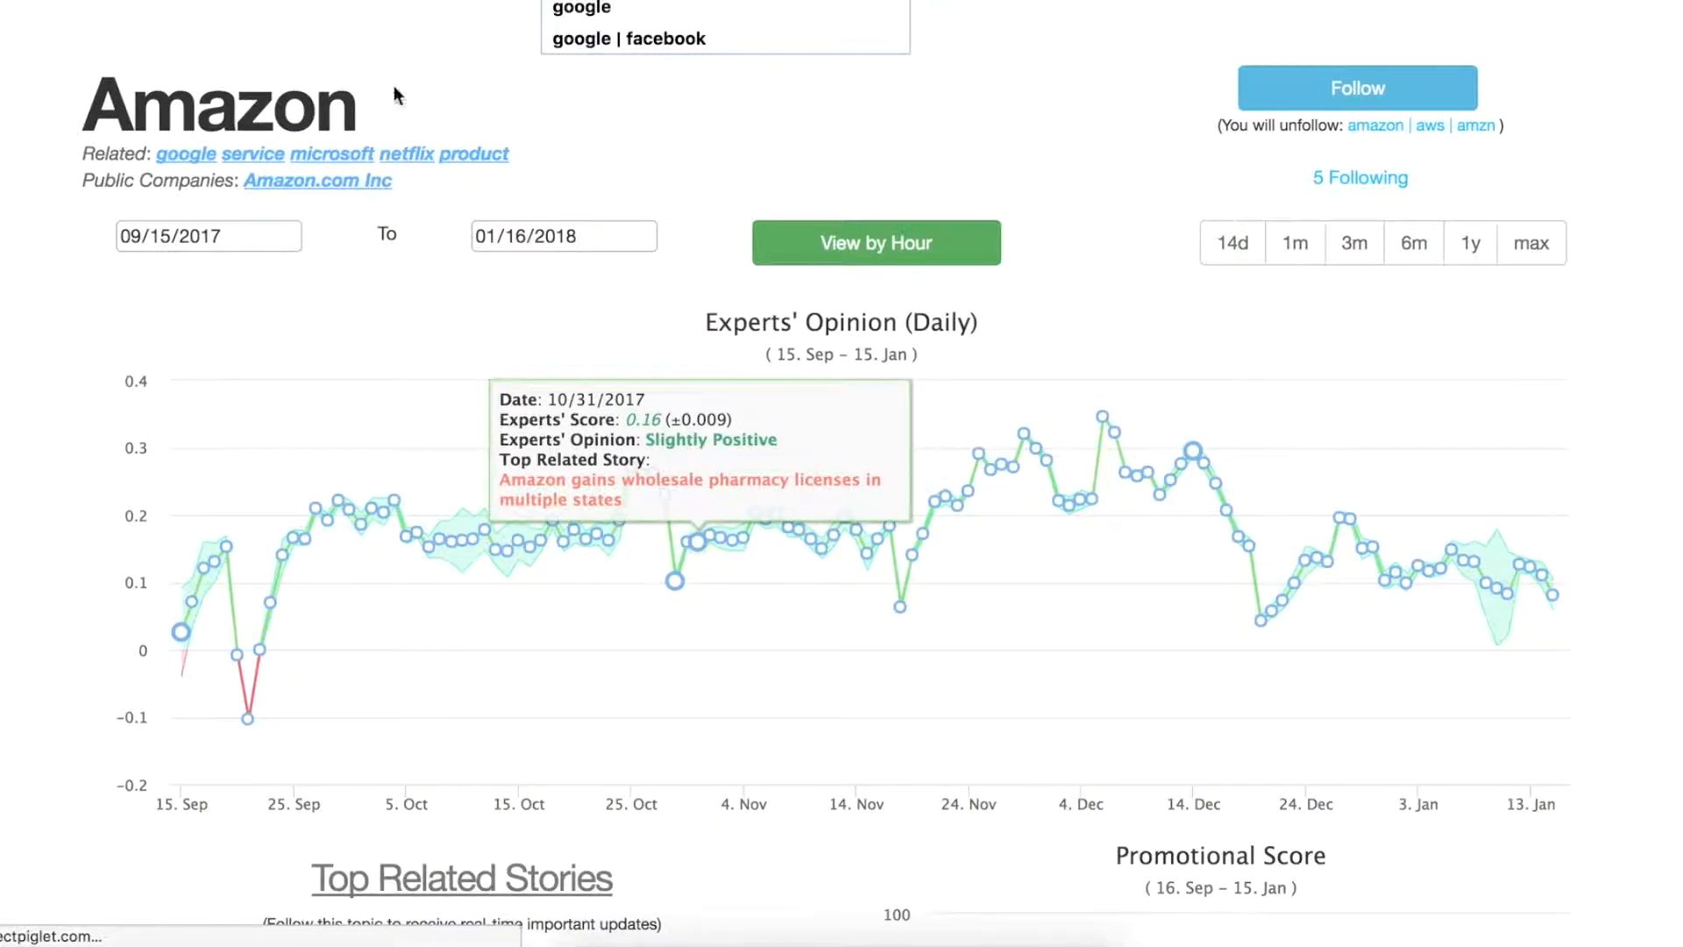
{"action": "scroll", "scroll_direction": "down", "scroll_amount": 3}
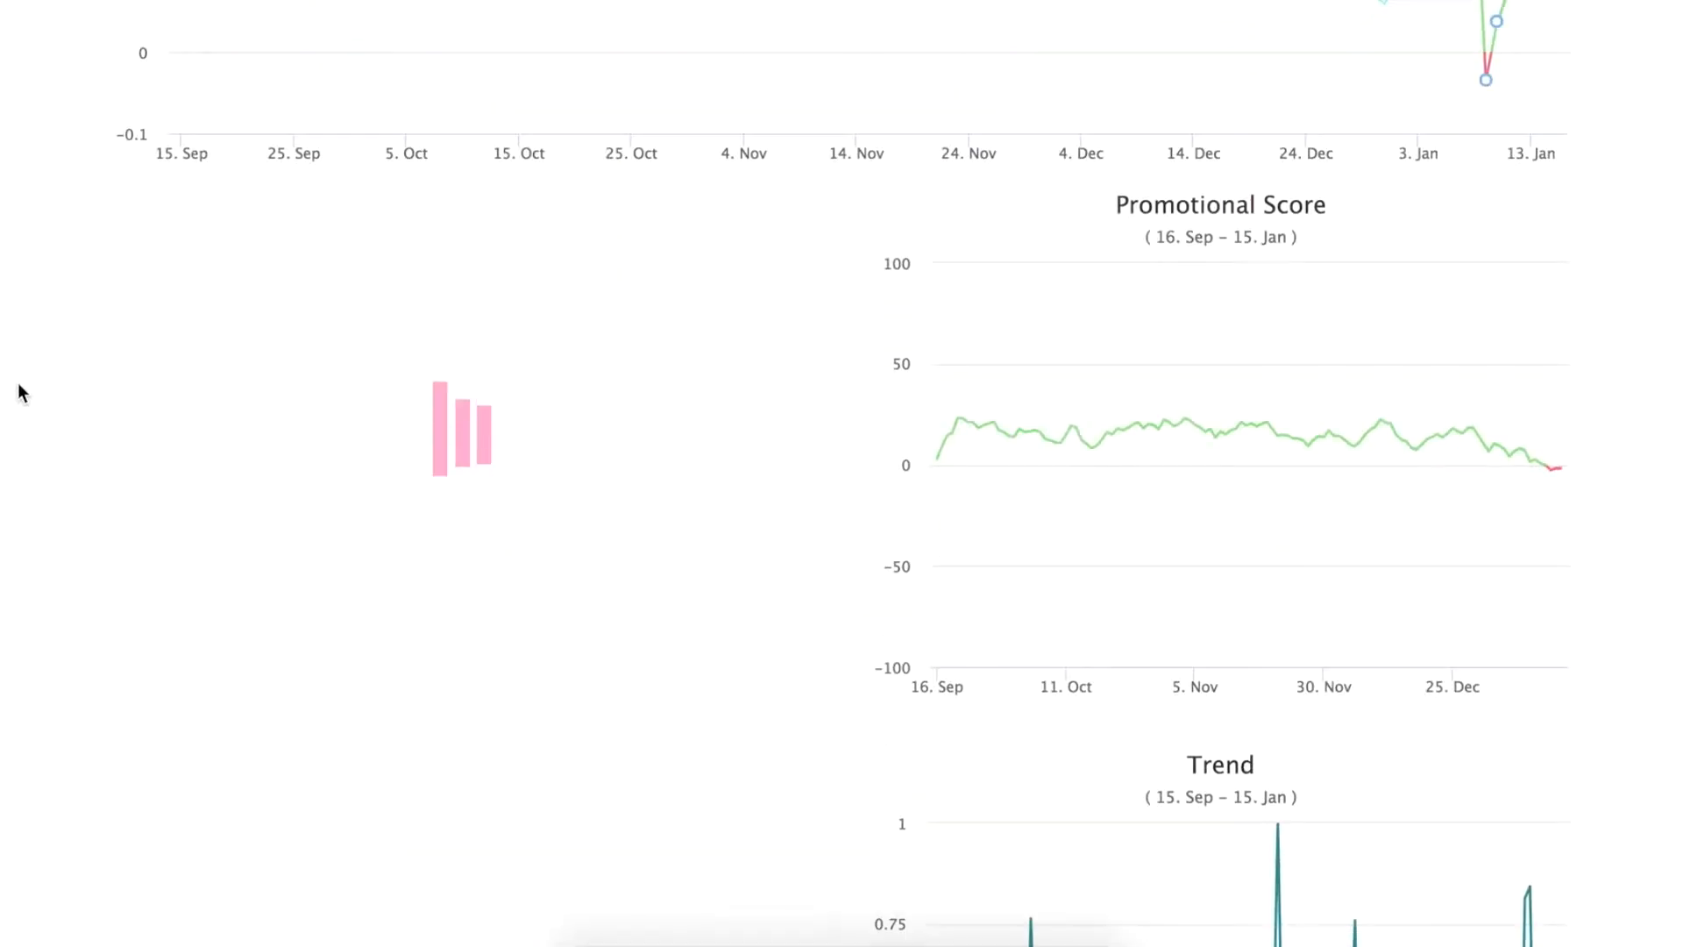
{"action": "scroll", "scroll_direction": "down", "scroll_amount": 3}
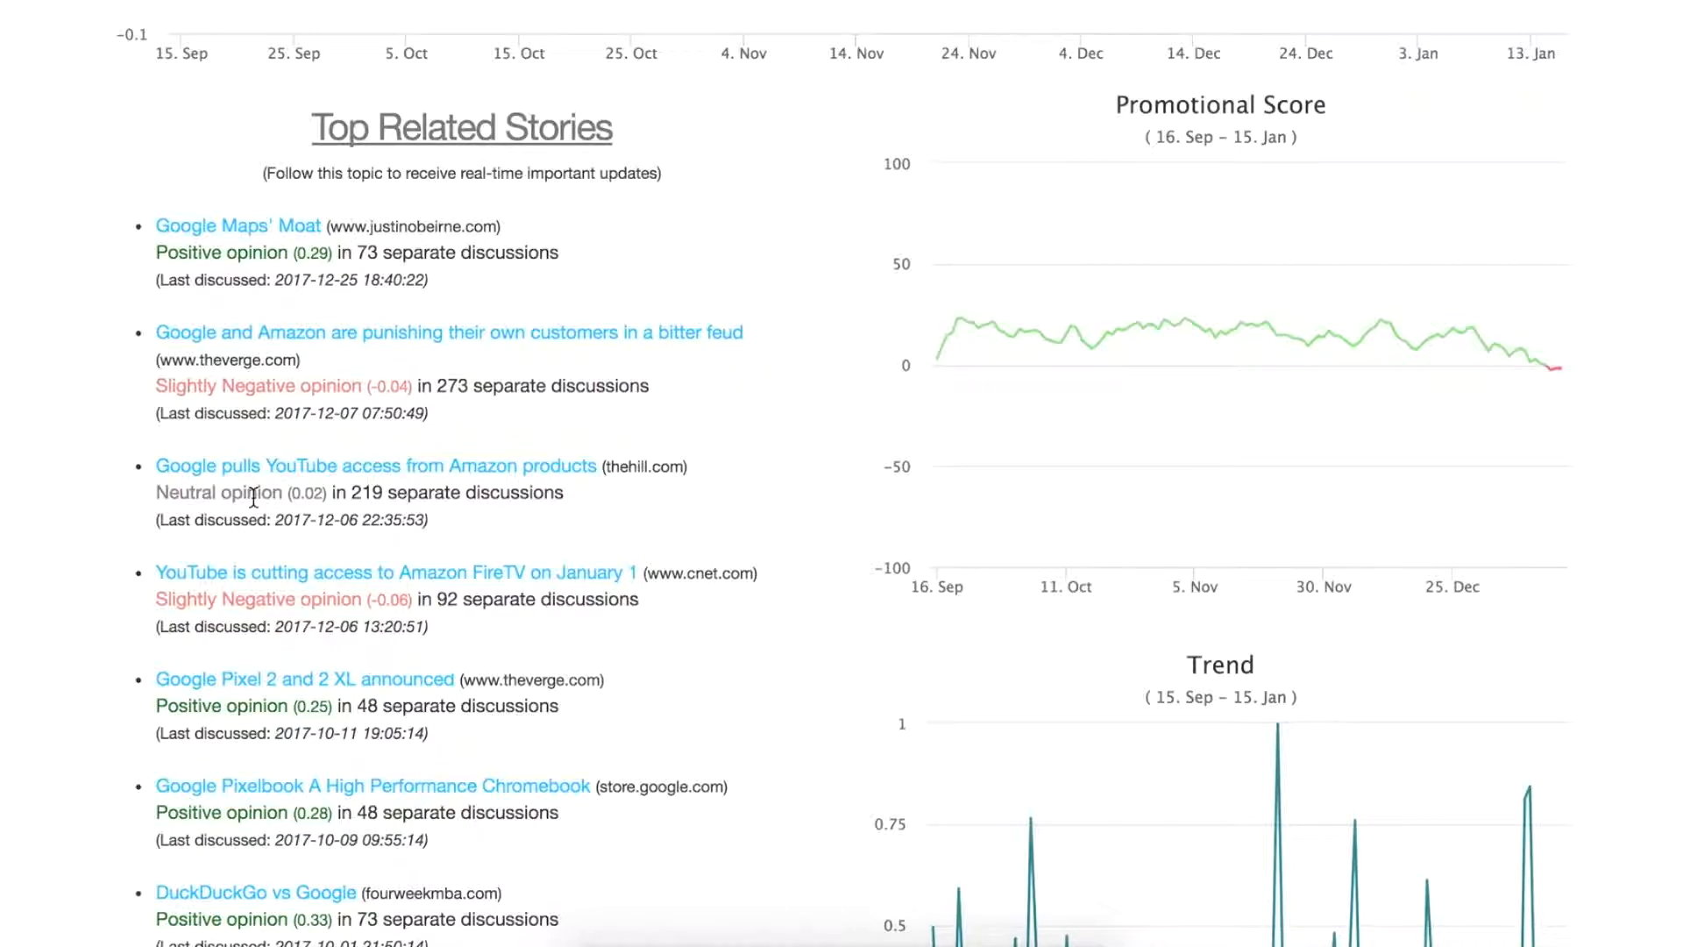
{"action": "mouse_move", "coordinate": [187, 472]}
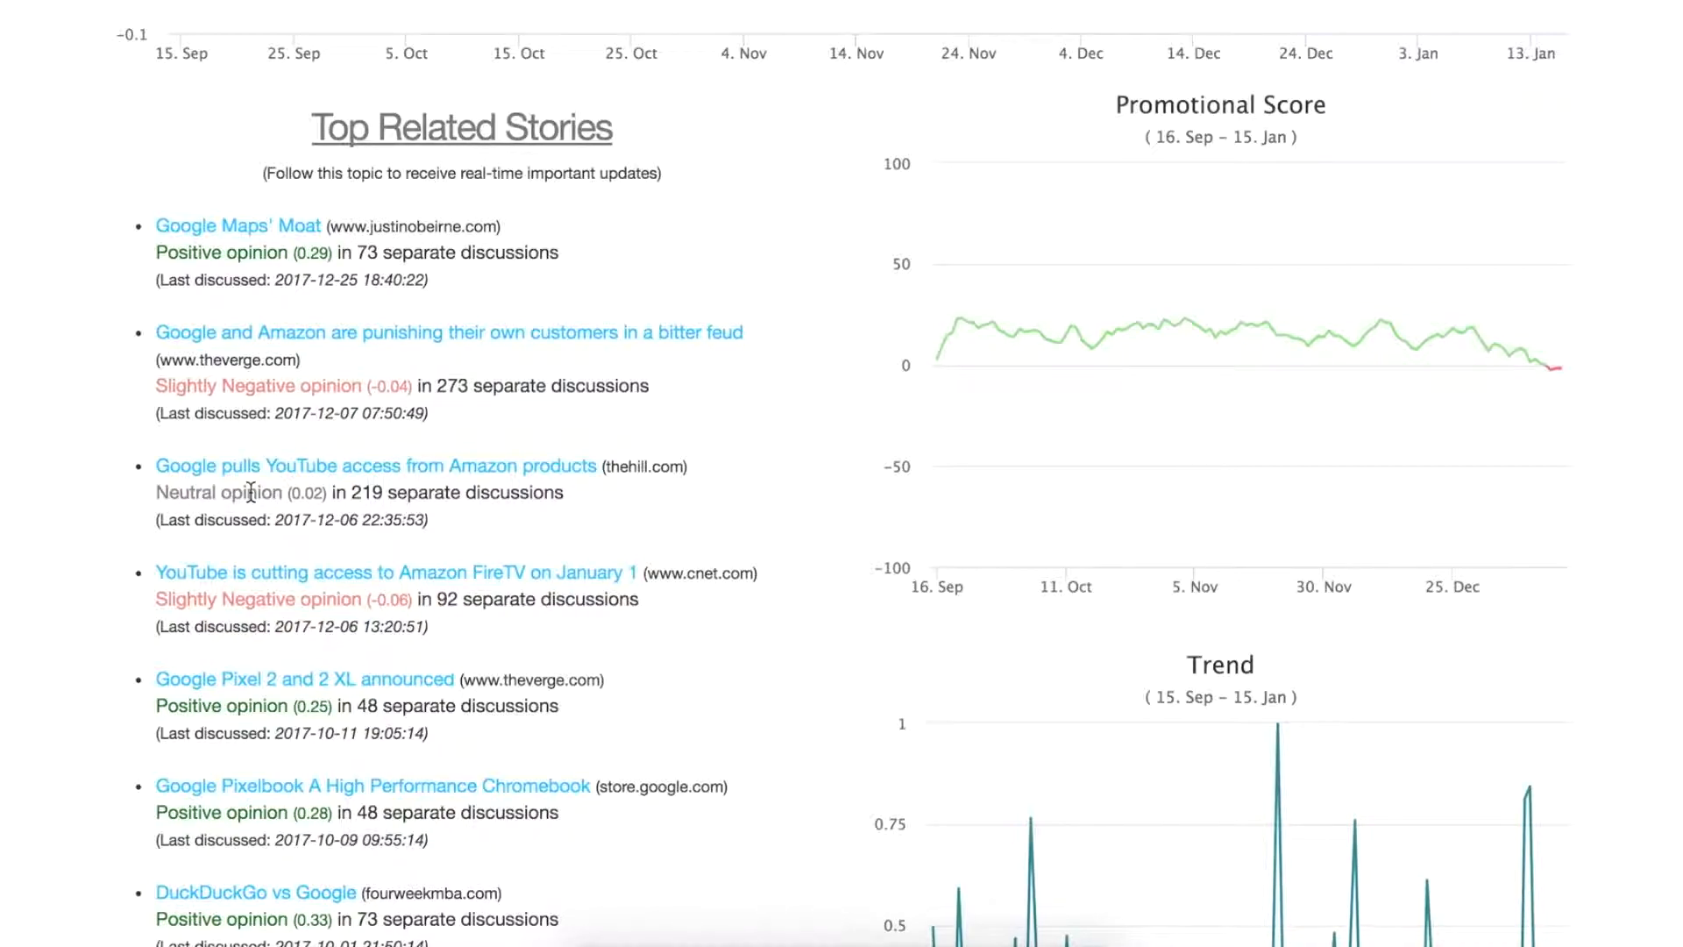
{"action": "scroll", "scroll_direction": "up", "scroll_amount": 3}
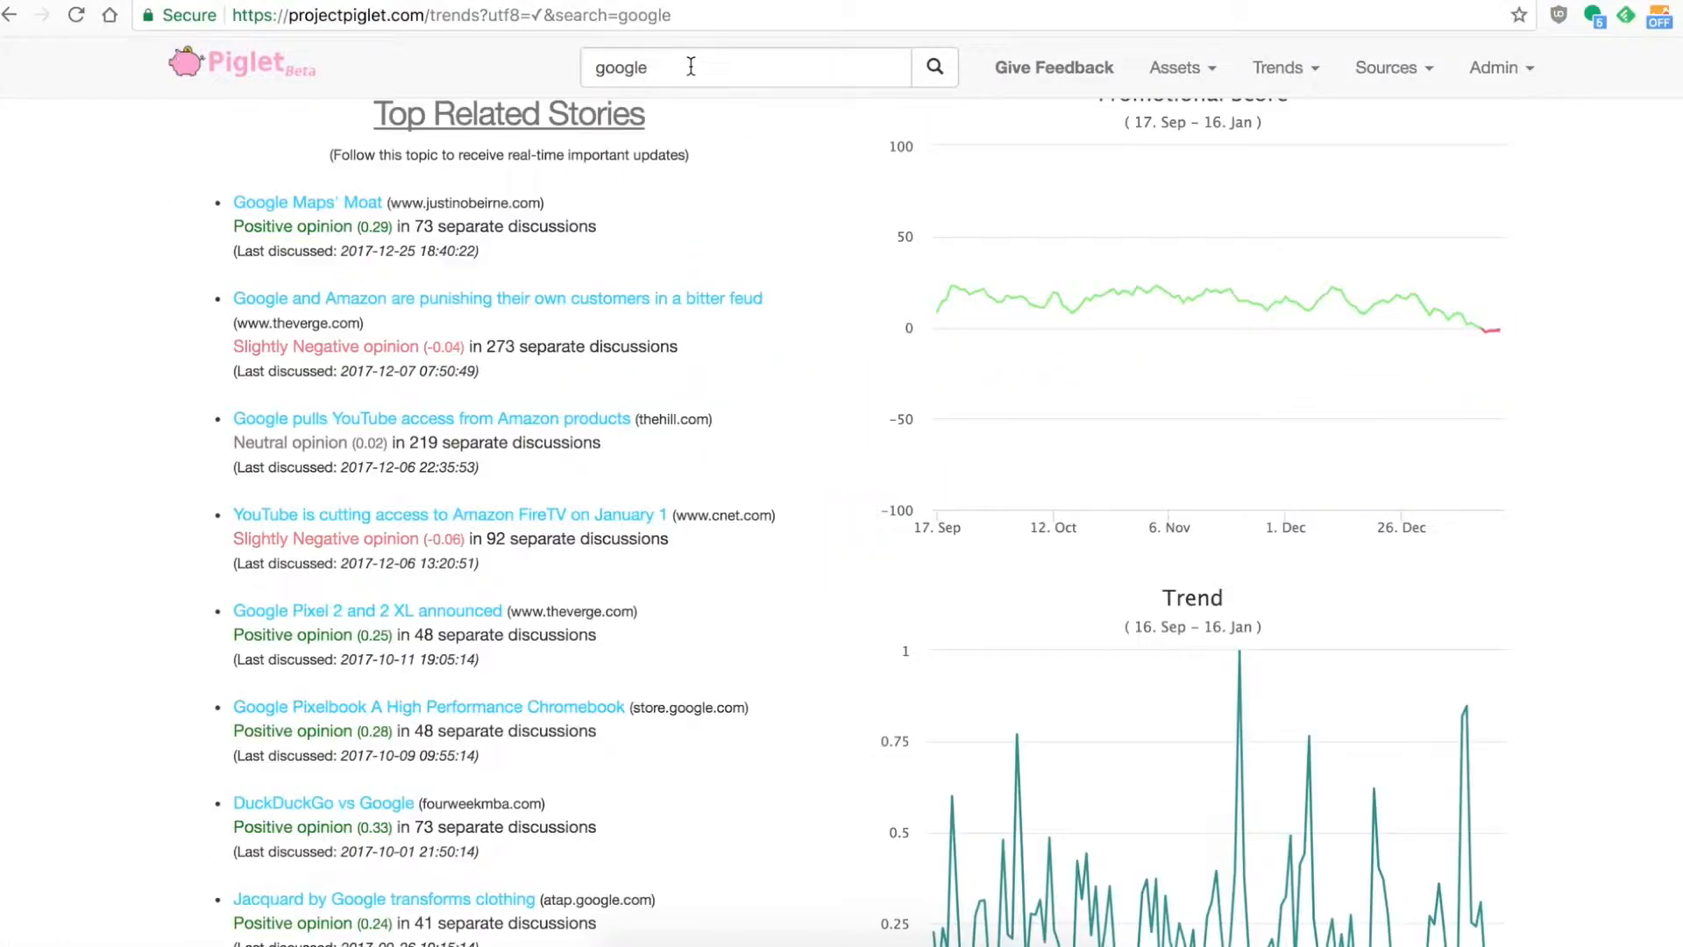
Step: Search 'iran' and scroll through its mostly slightly negative related stories
{"action": "type", "text": "iran"}
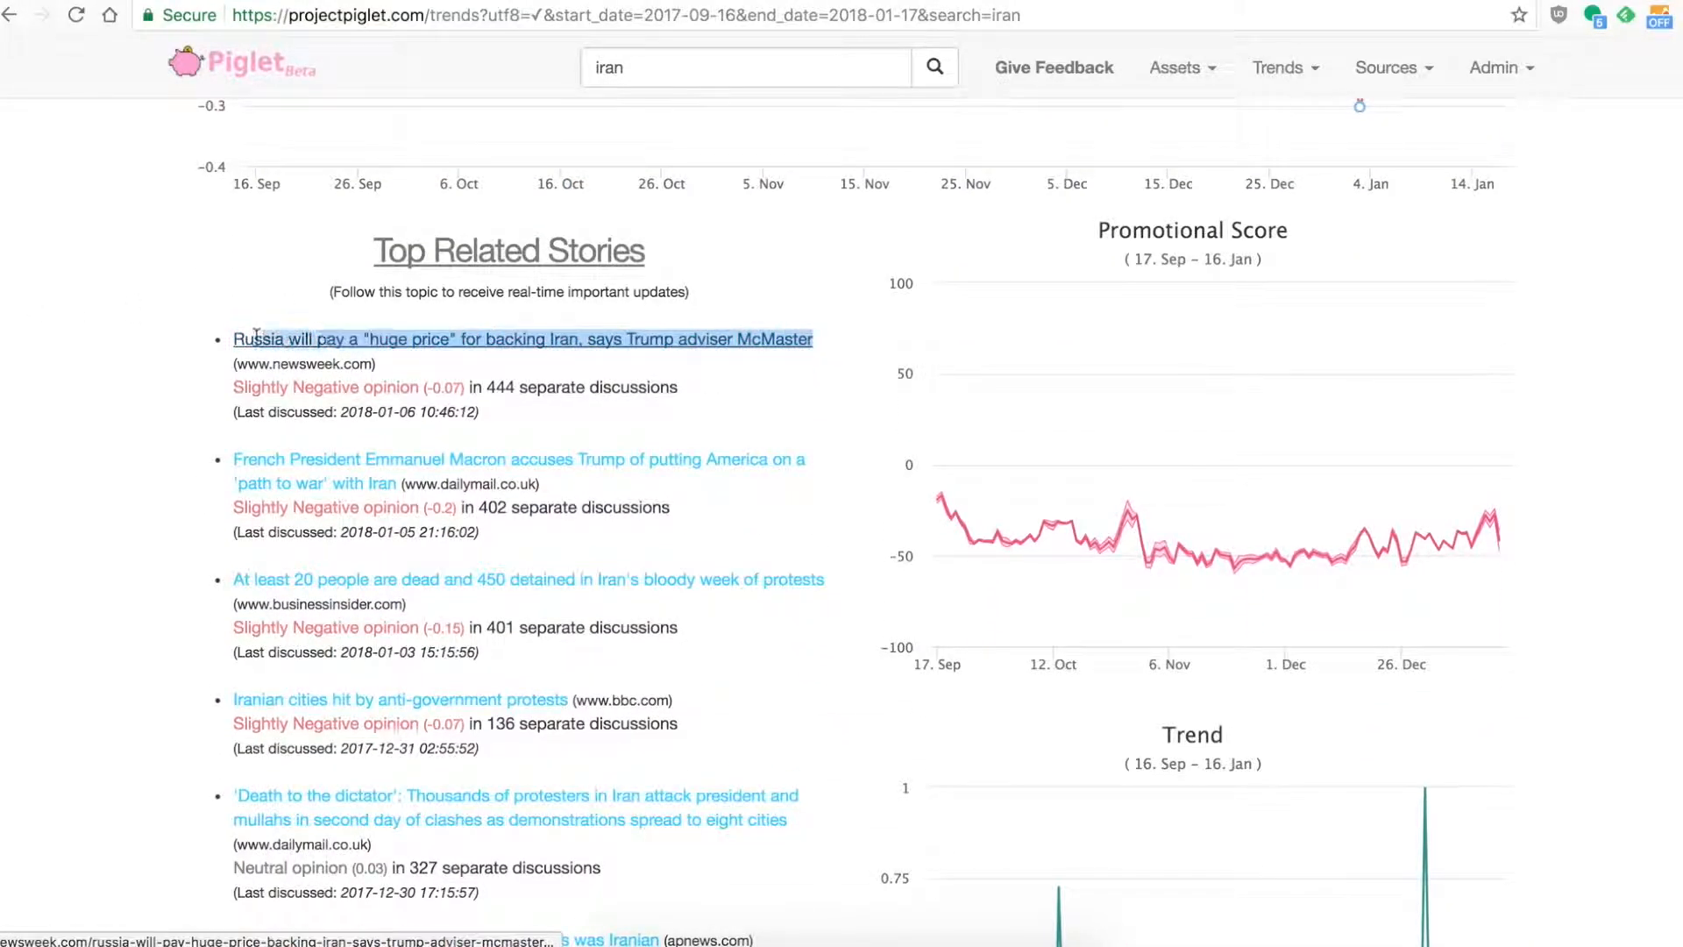
{"action": "scroll", "scroll_direction": "down", "scroll_amount": 3}
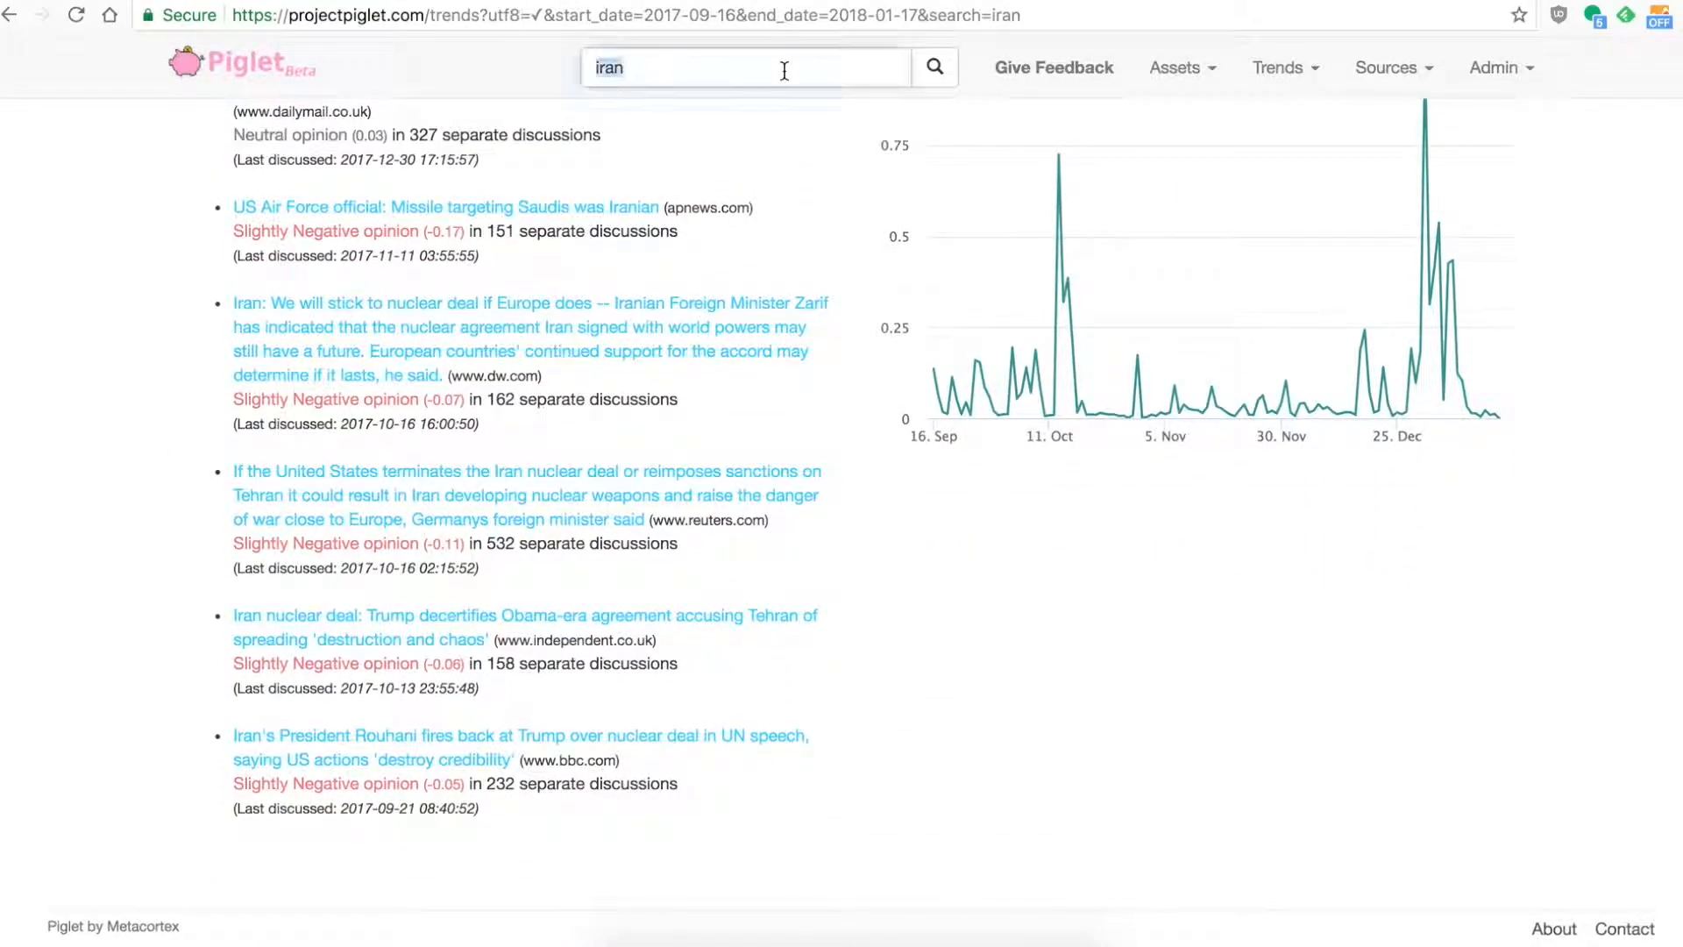
Step: Search 'israel' and scroll down through its Top Related Stories list
{"action": "type", "text": "israel"}
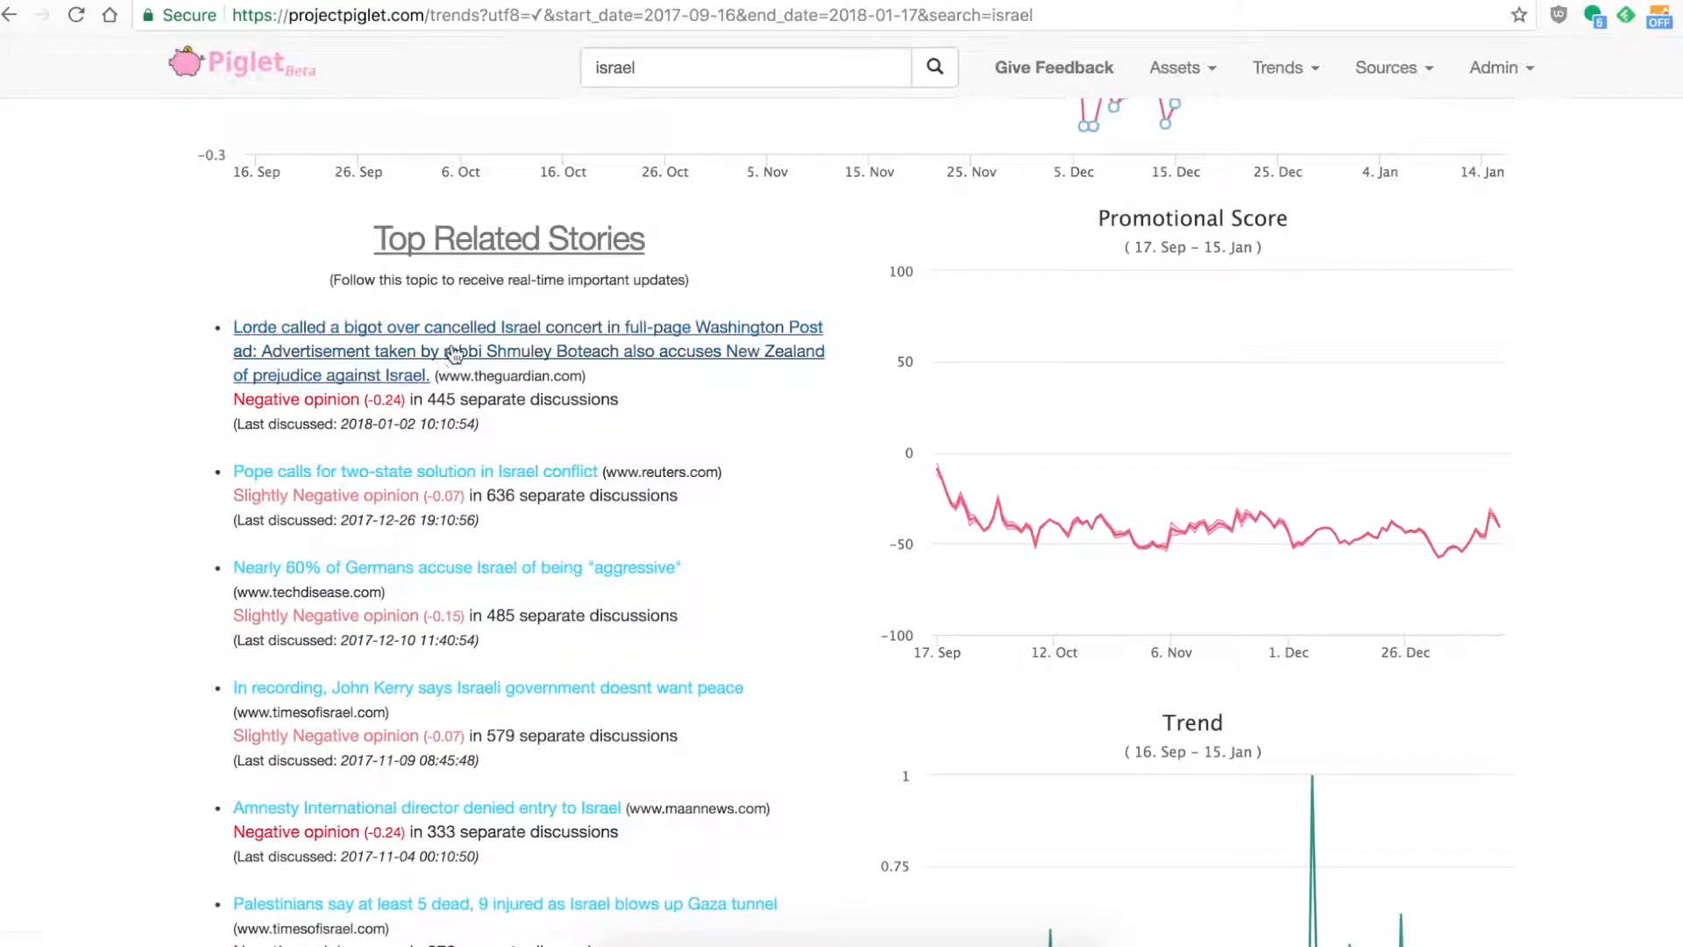
{"action": "scroll", "scroll_direction": "down", "scroll_amount": 3}
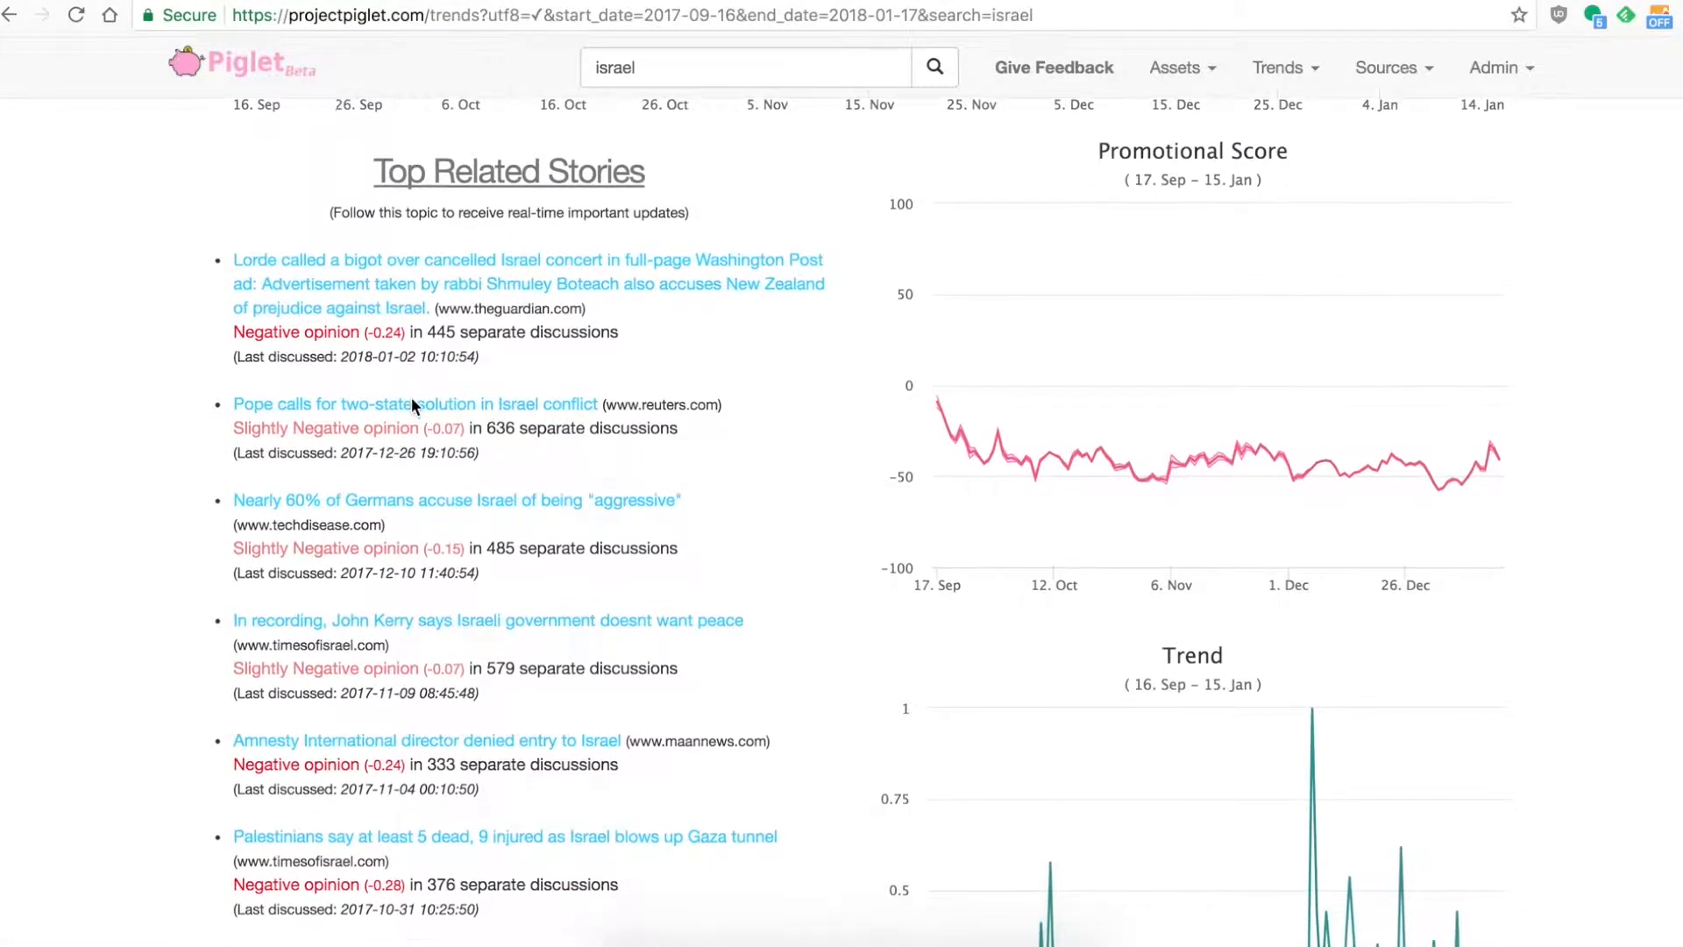
{"action": "scroll", "scroll_direction": "down", "scroll_amount": 3}
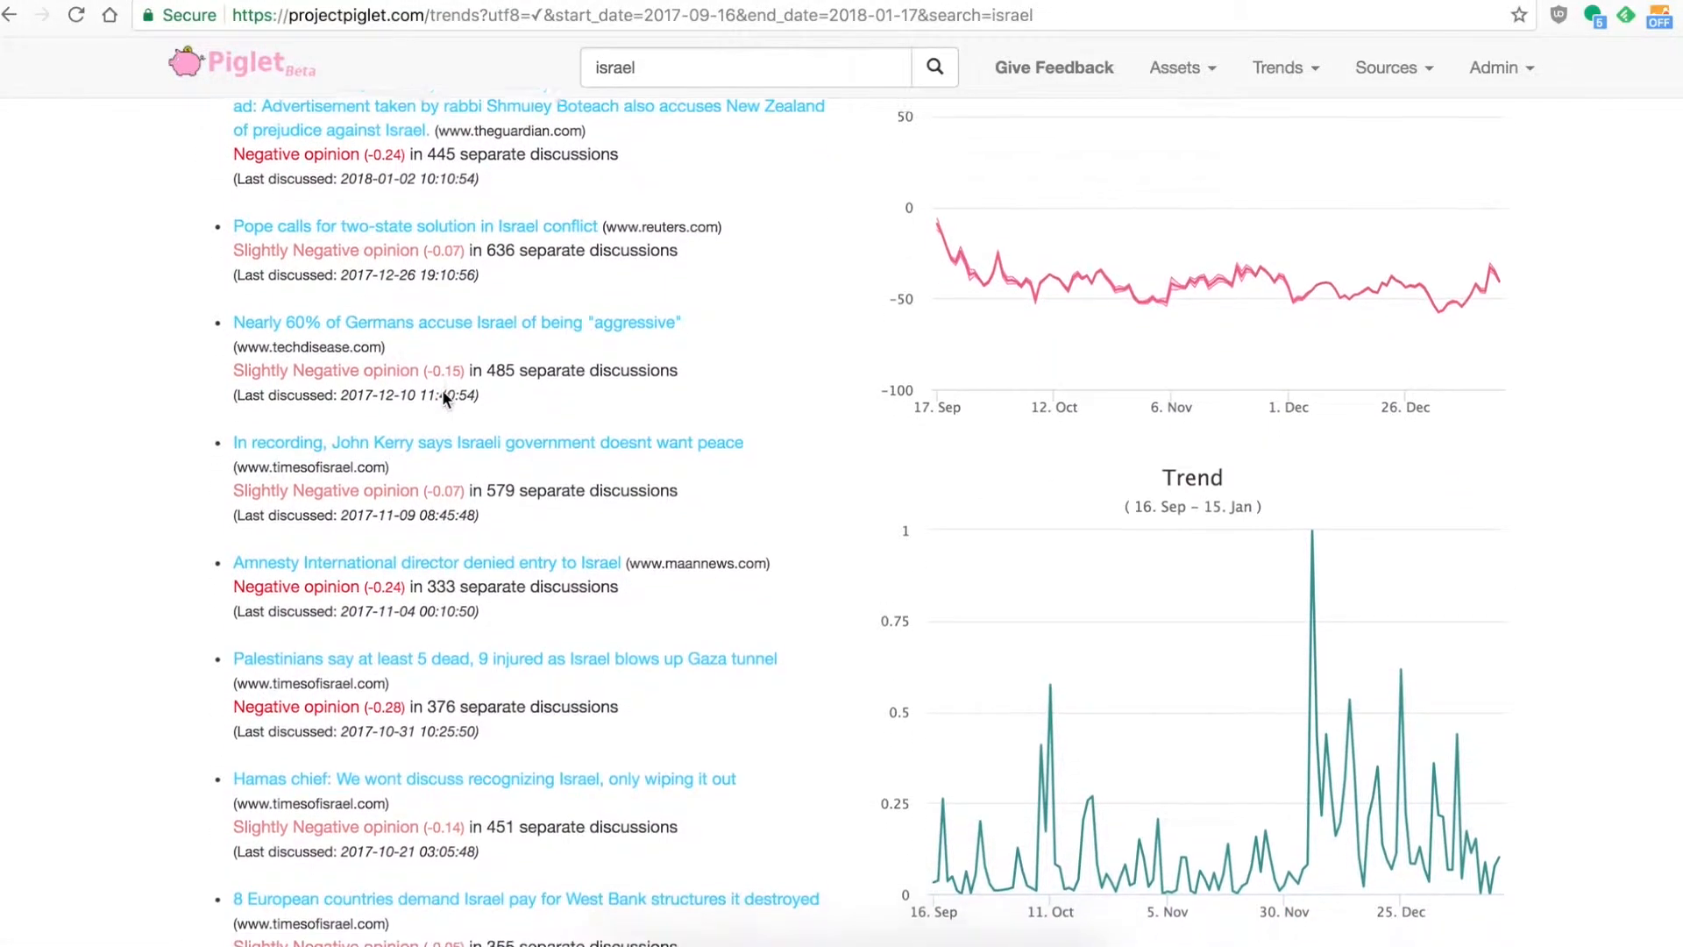
{"action": "scroll", "scroll_direction": "down", "scroll_amount": 3}
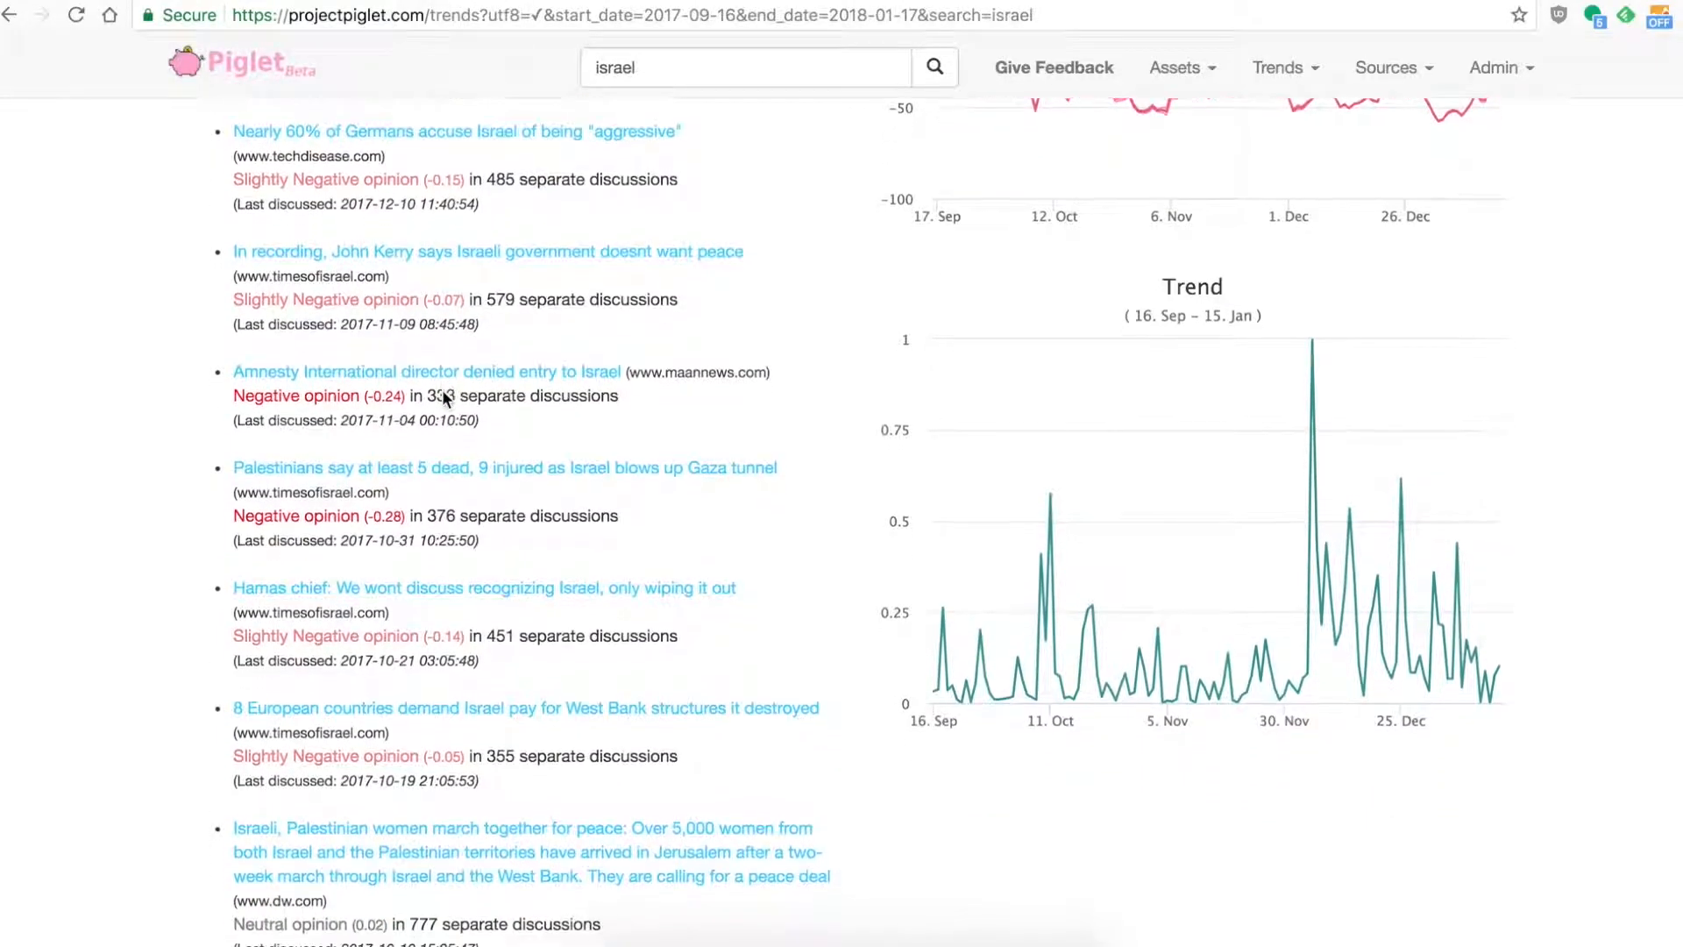
{"action": "scroll", "scroll_direction": "down", "scroll_amount": 3}
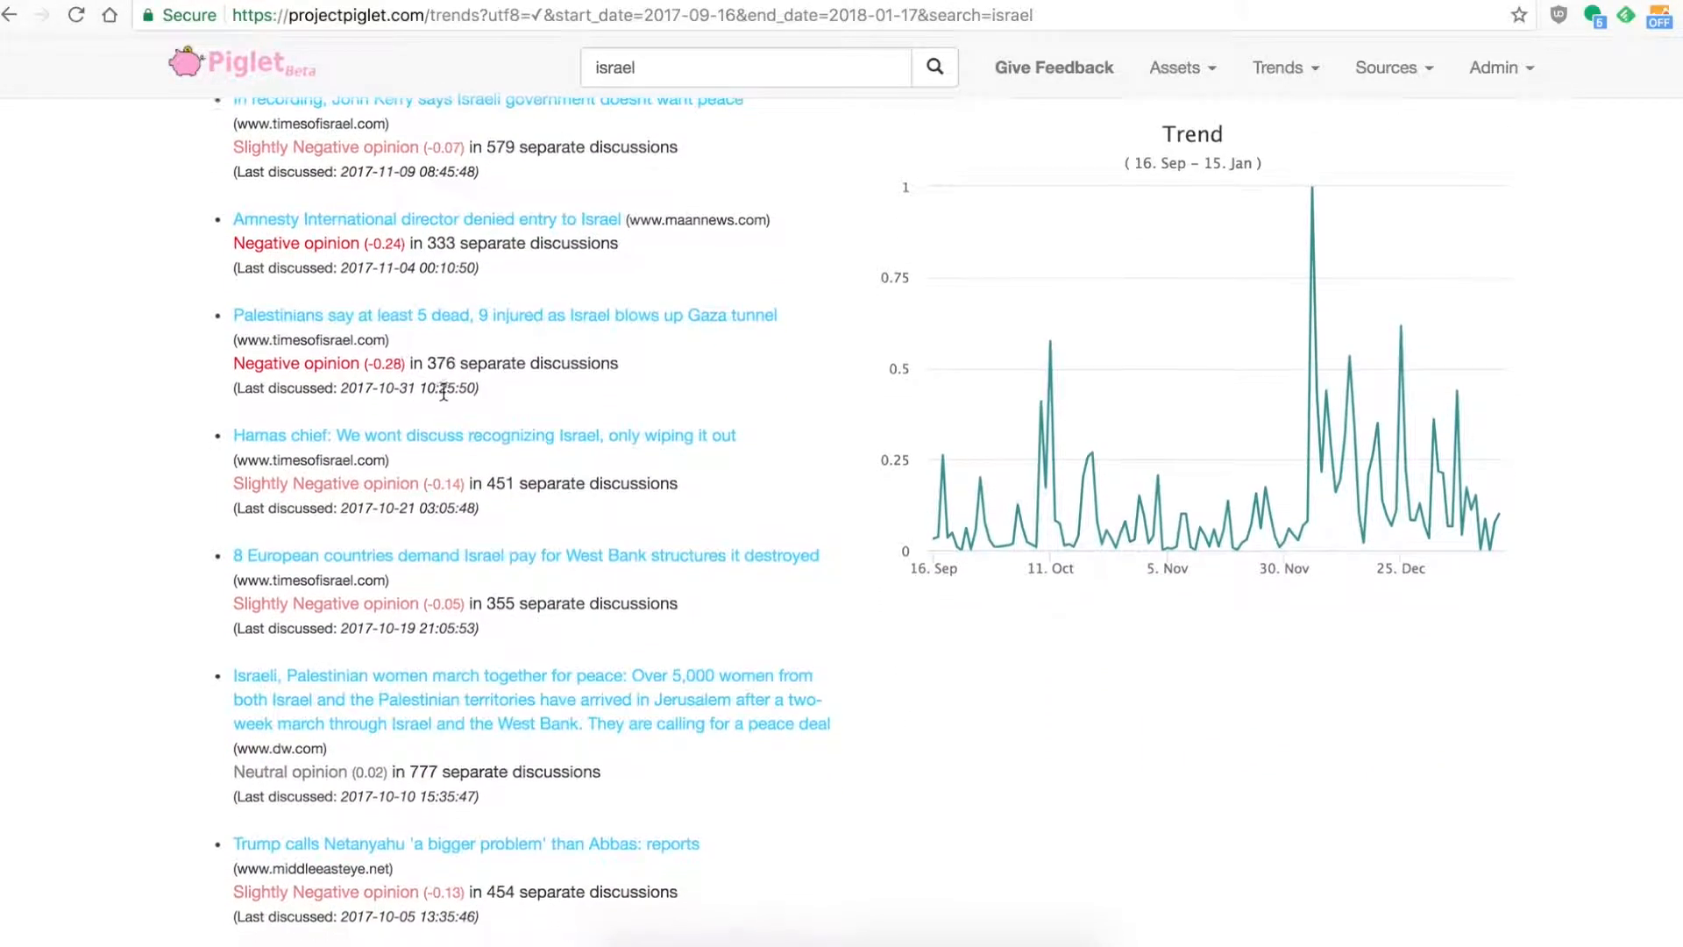
{"action": "scroll", "scroll_direction": "down", "scroll_amount": 3}
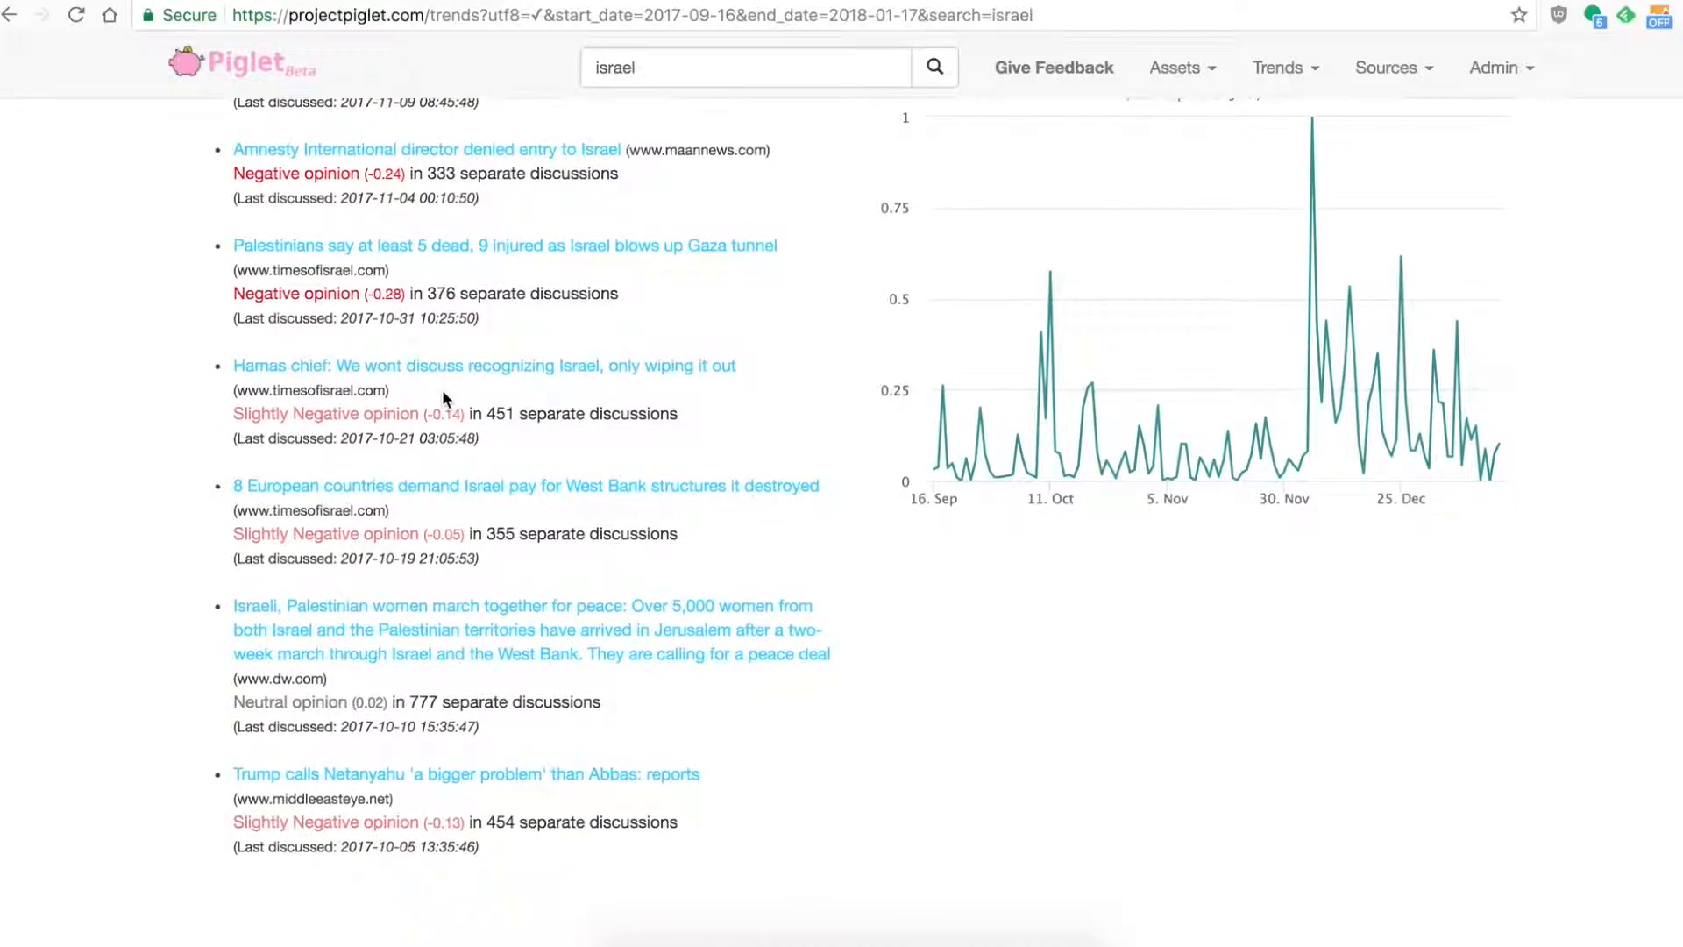
{"action": "scroll", "scroll_direction": "down", "scroll_amount": 3}
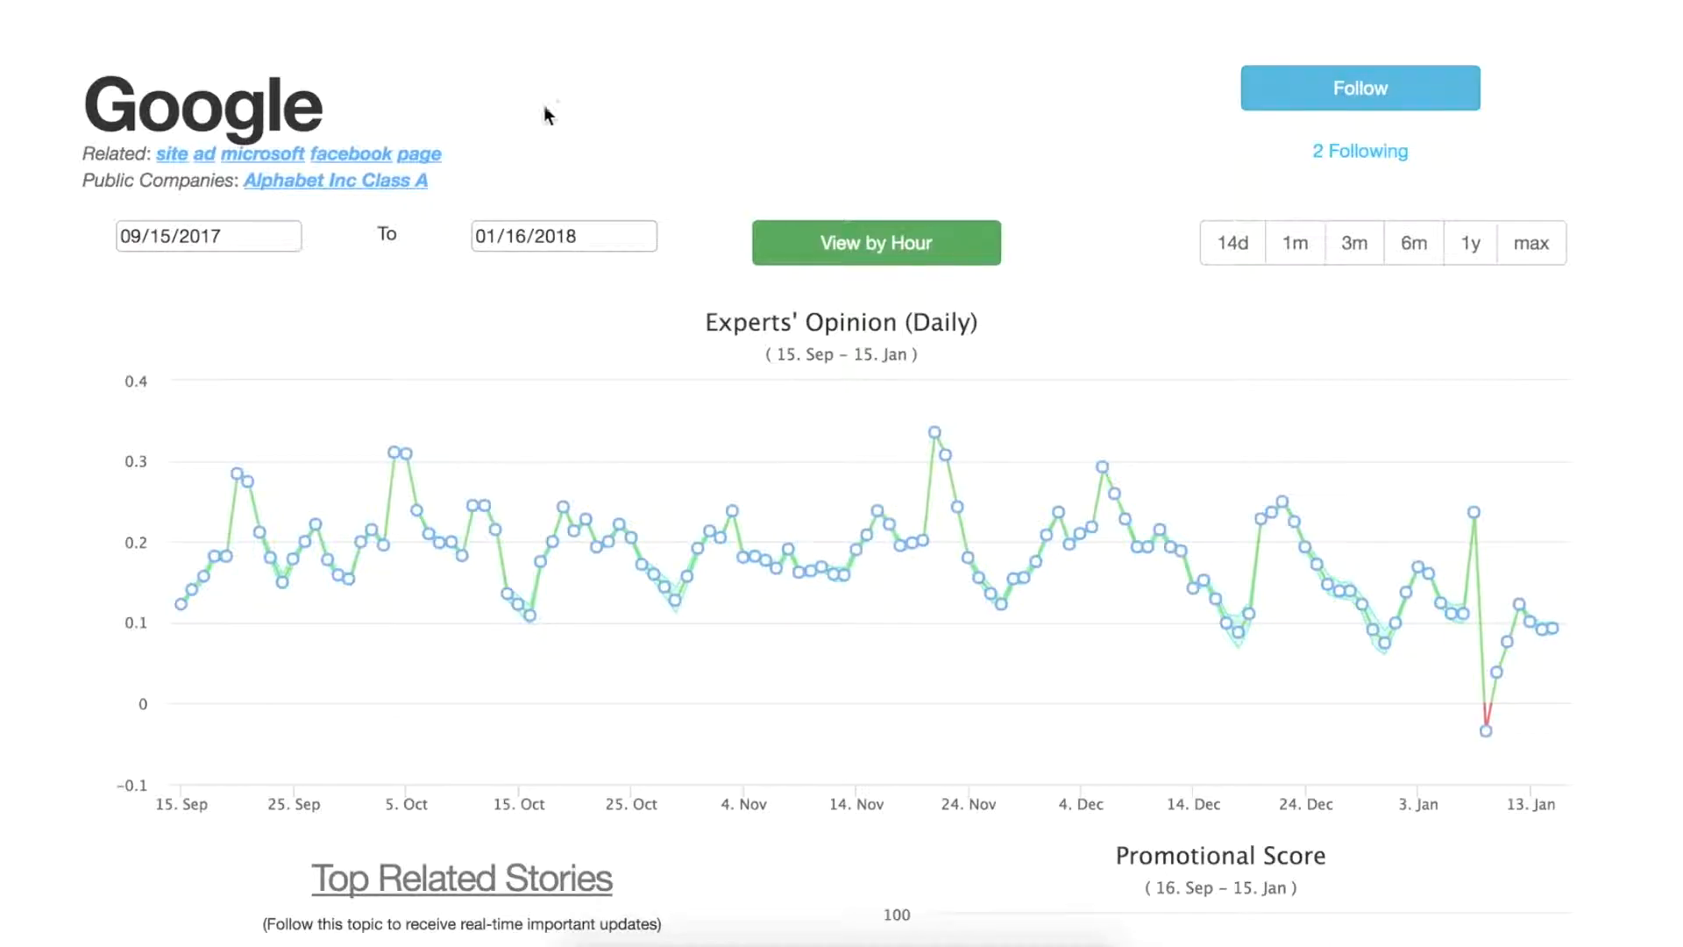
Step: Scroll the Google page to the Experts' Opinion chart's early-January dip
{"action": "scroll", "scroll_direction": "down", "scroll_amount": 3}
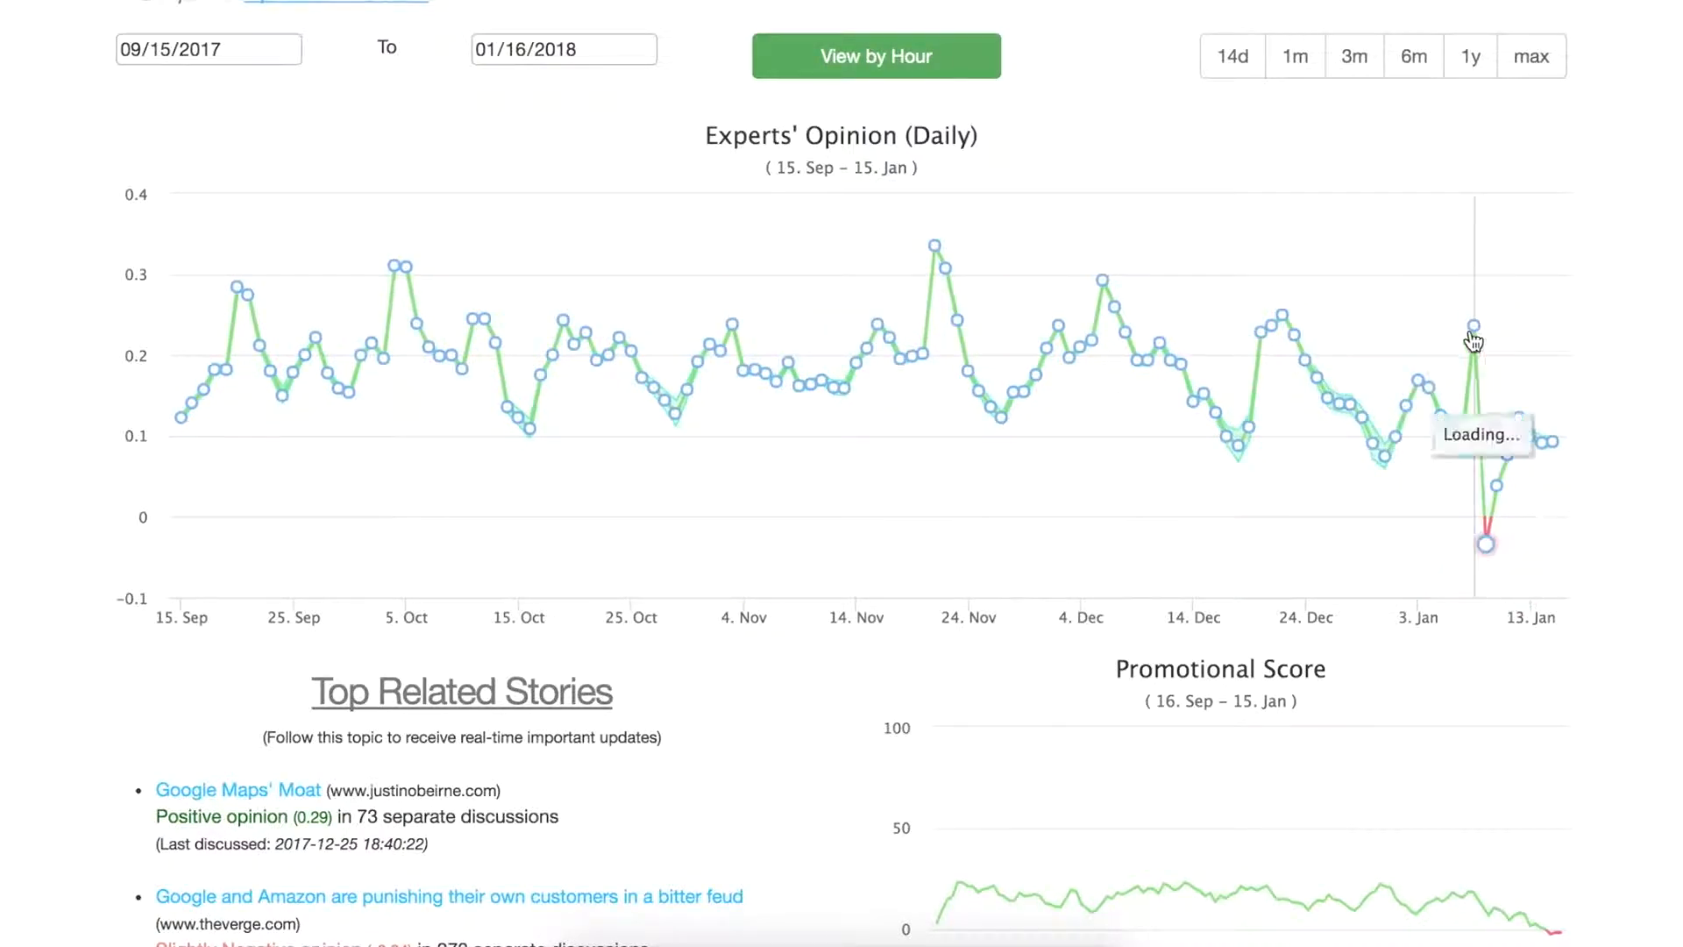
{"action": "mouse_move", "coordinate": [1471, 331]}
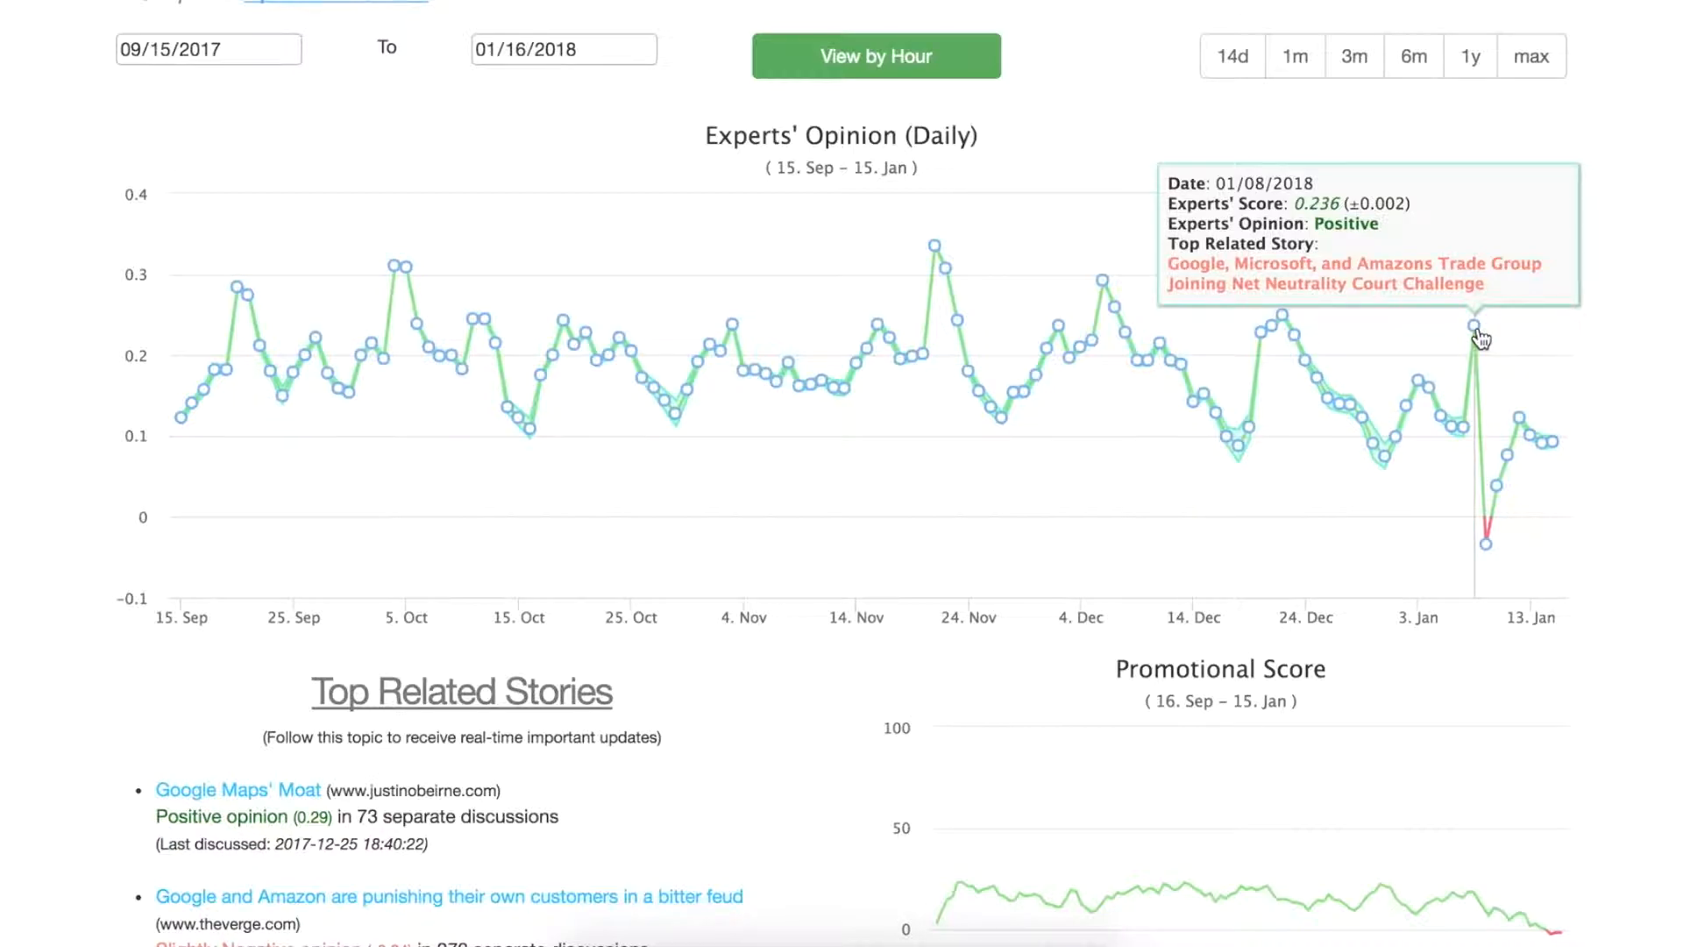
{"action": "mouse_move", "coordinate": [1488, 550]}
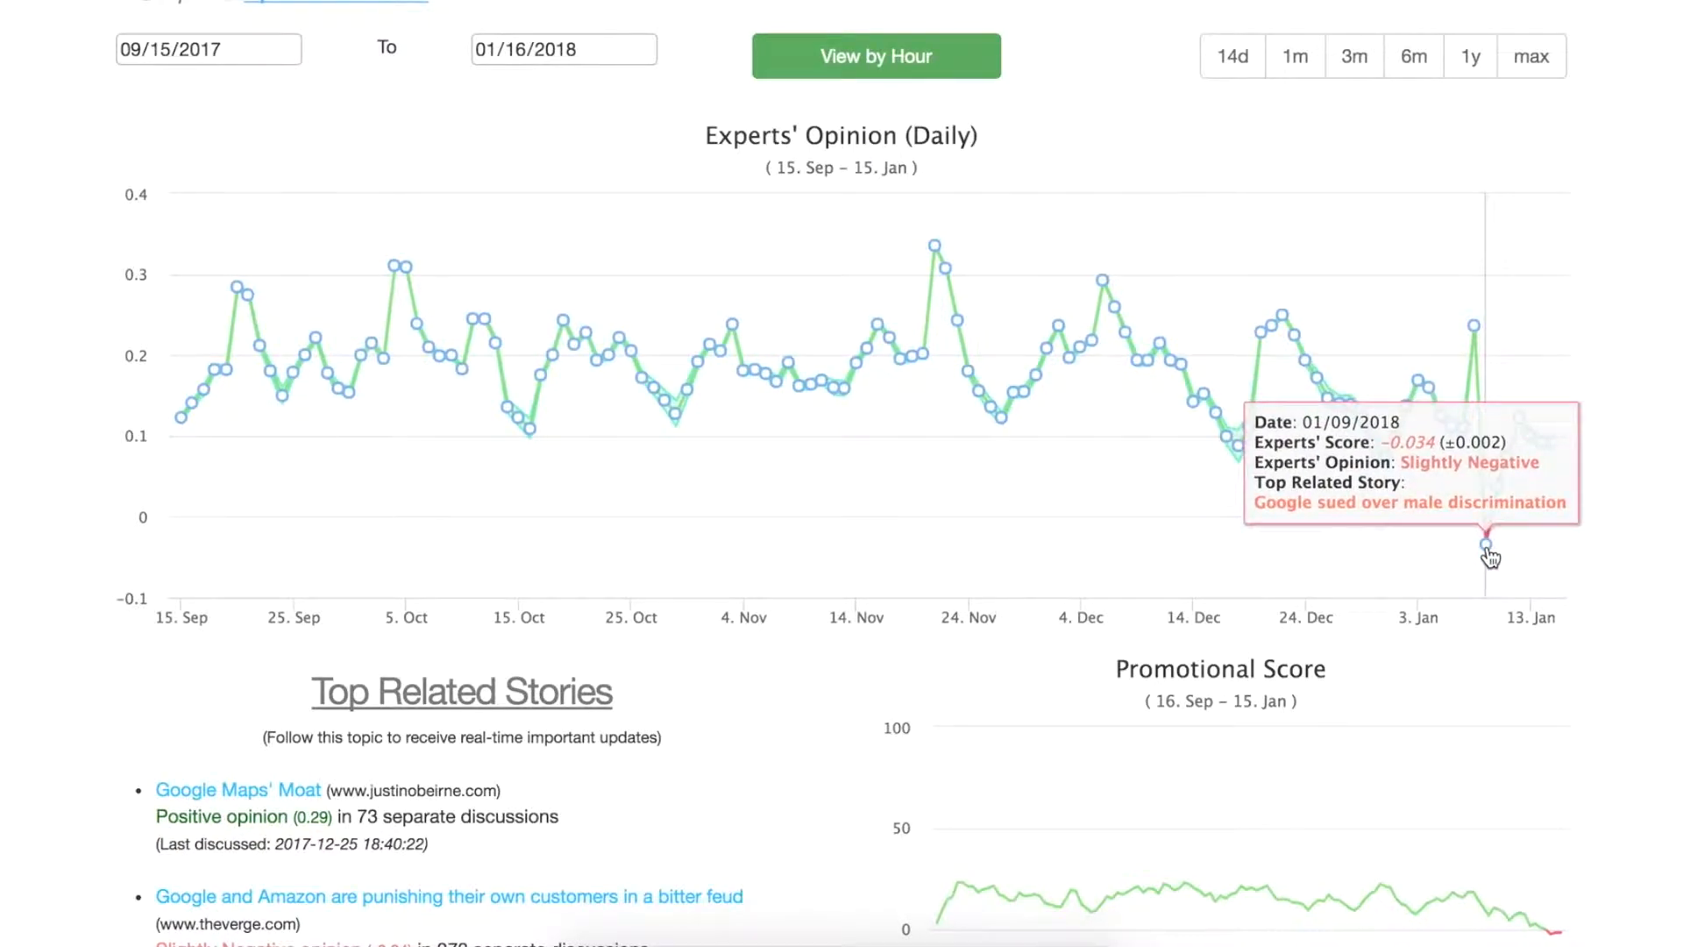